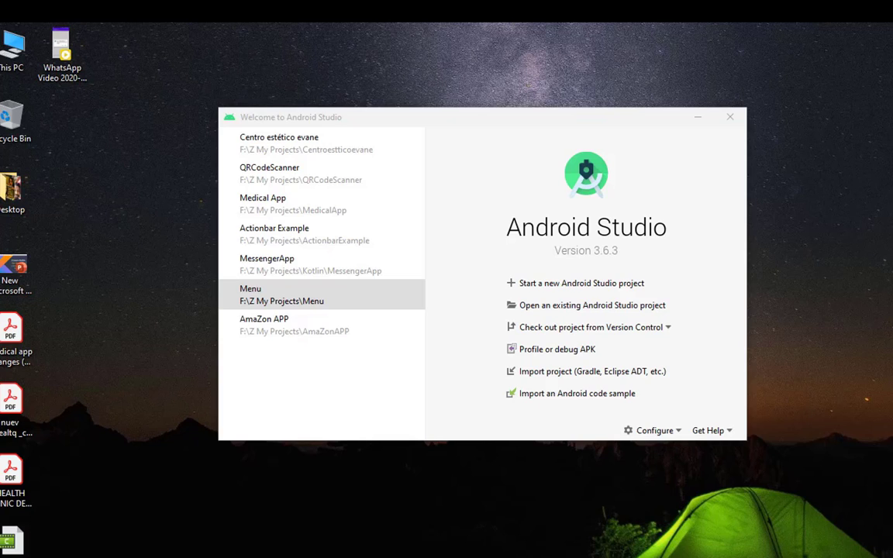
Step: Create a Java Empty Activity project named 'QR code Scanner' with minimum SDK API 19
click(320, 294)
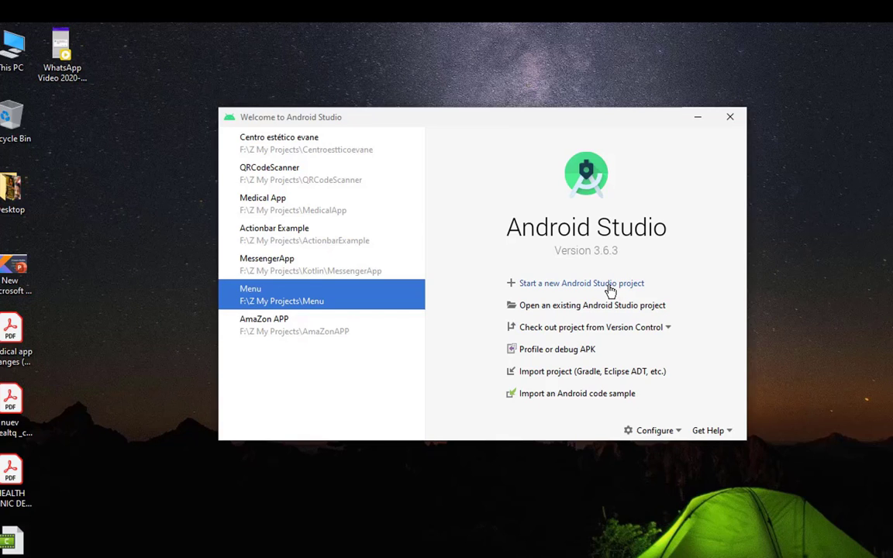
click(581, 283)
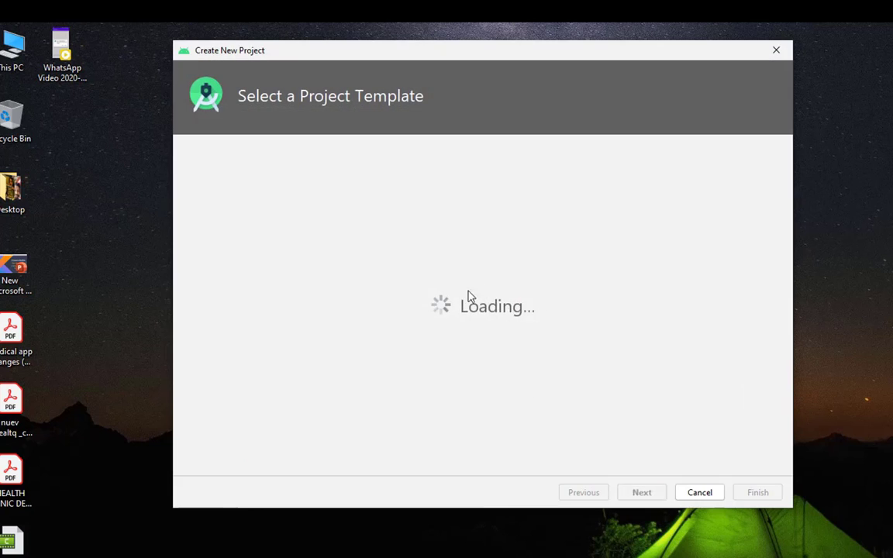
click(641, 492)
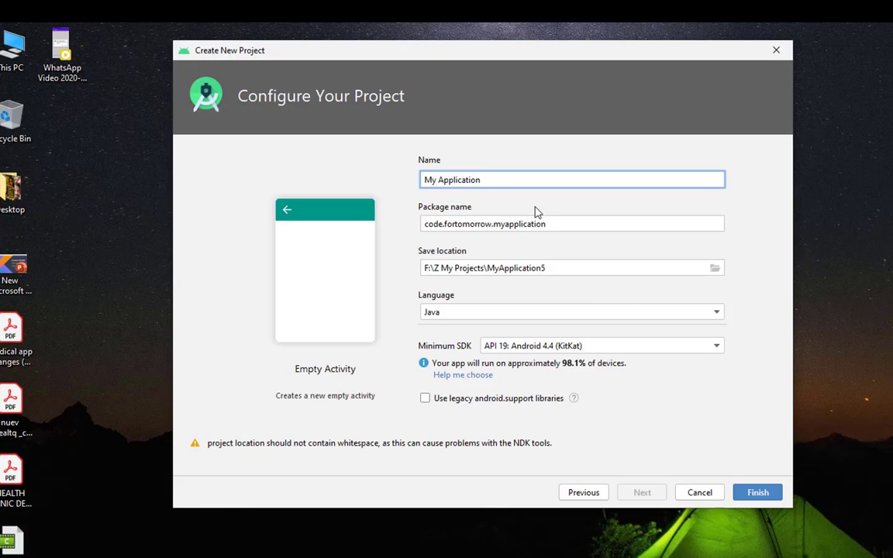
text(Q)
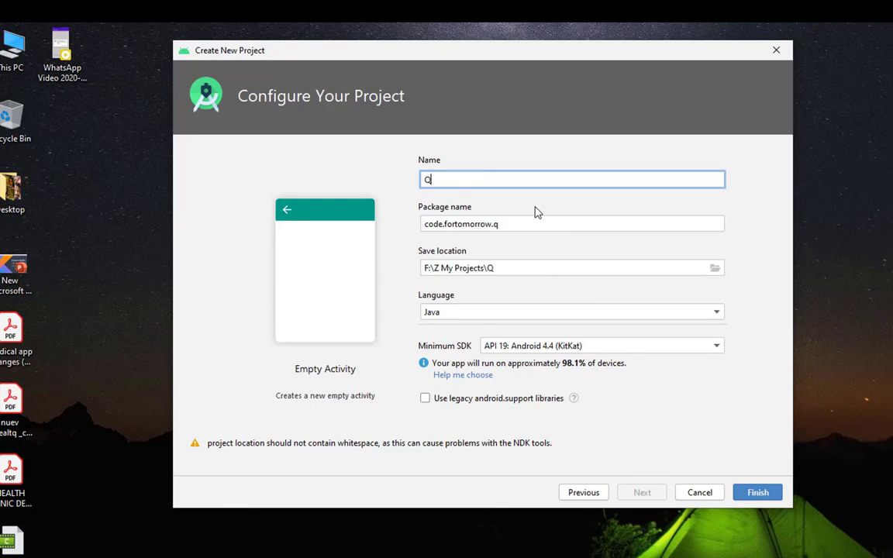
text(R code Scn)
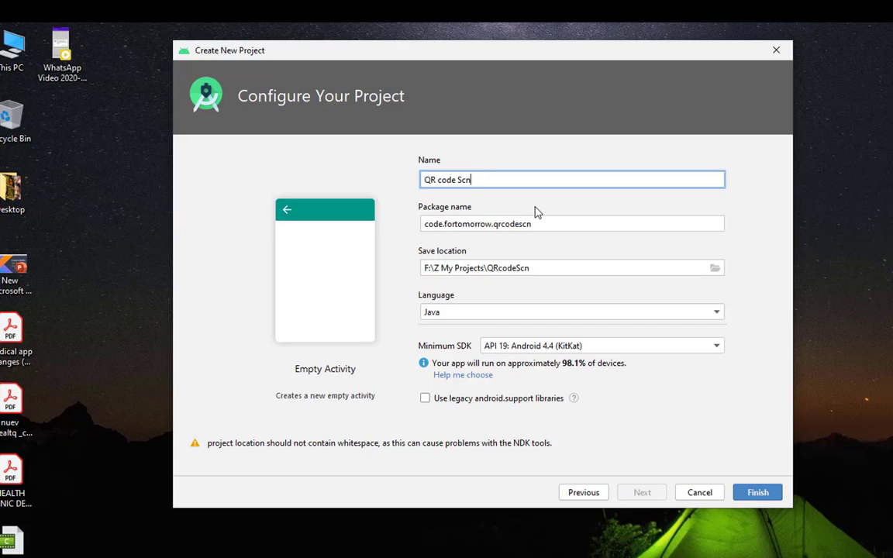
key(Backspace)
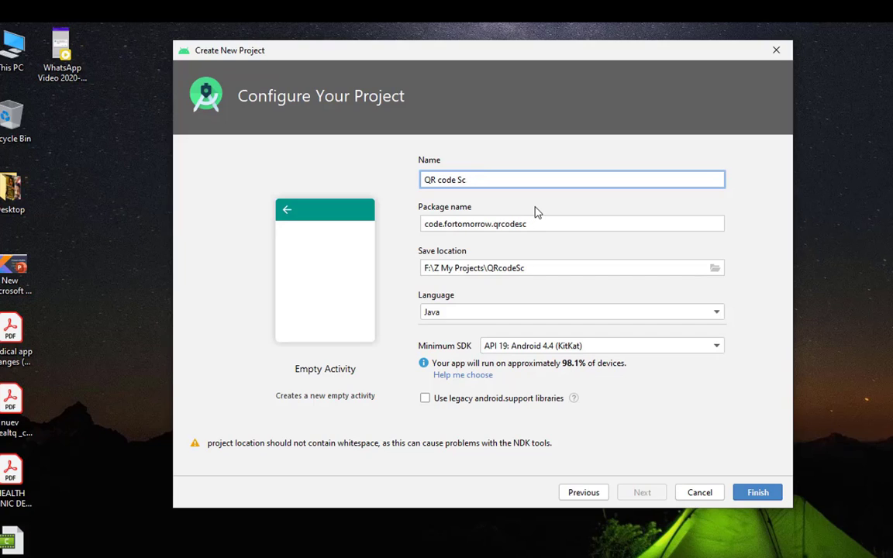
text(anner)
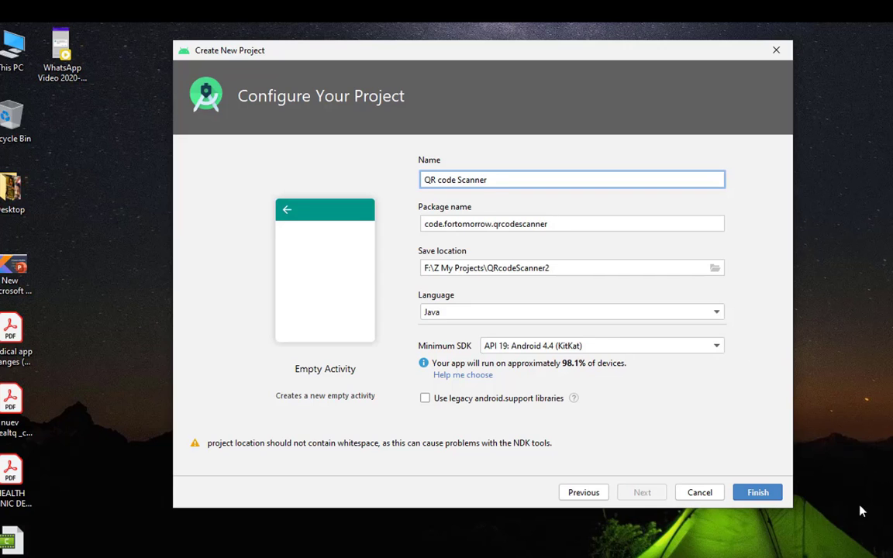
click(757, 493)
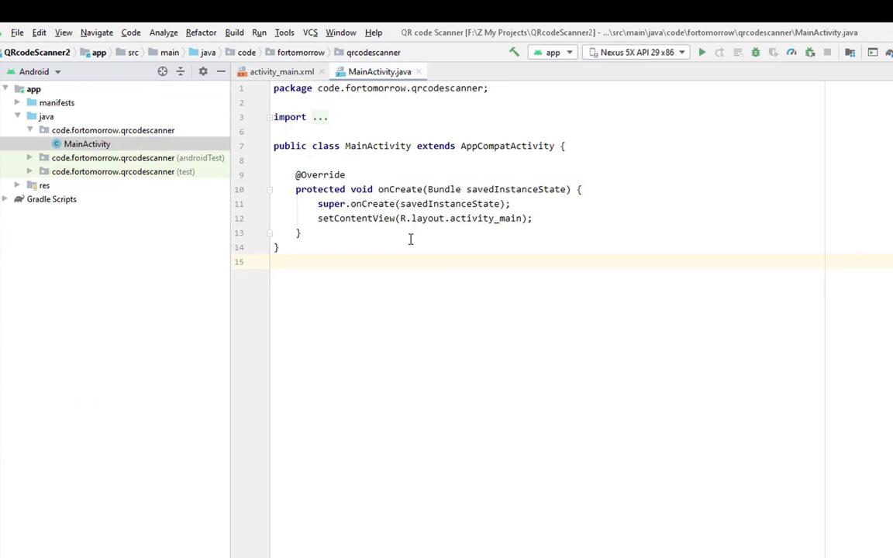
Step: Replace the activity_main.xml ConstraintLayout root with RelativeLayout and remove the Hello World text
click(282, 71)
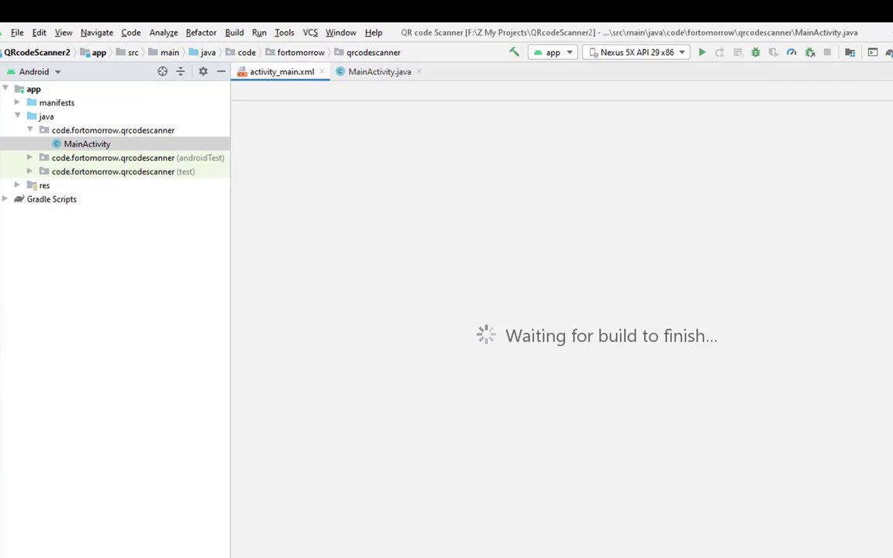
click(282, 72)
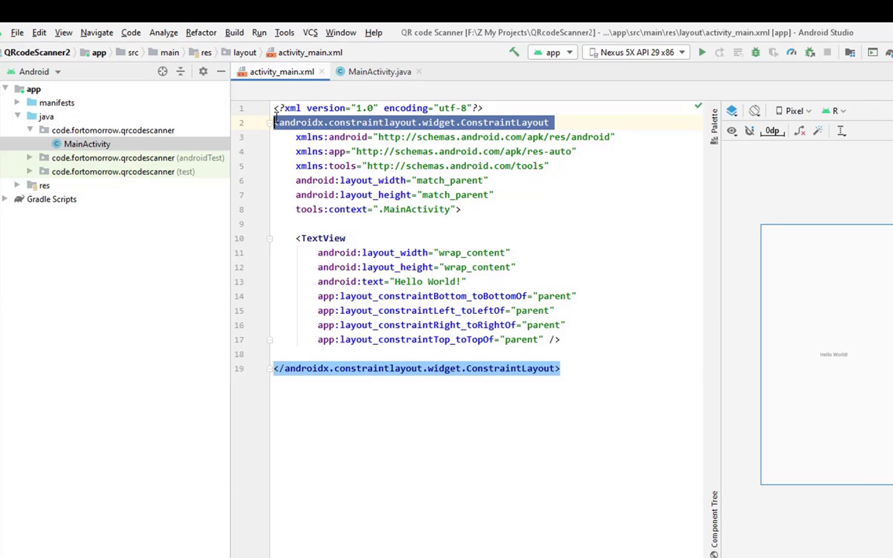
text(RelativeLayout)
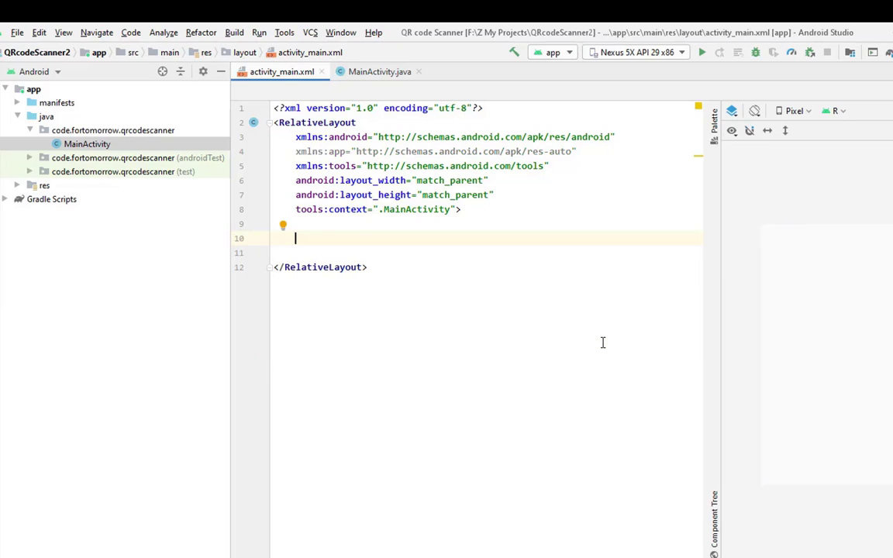
click(51, 199)
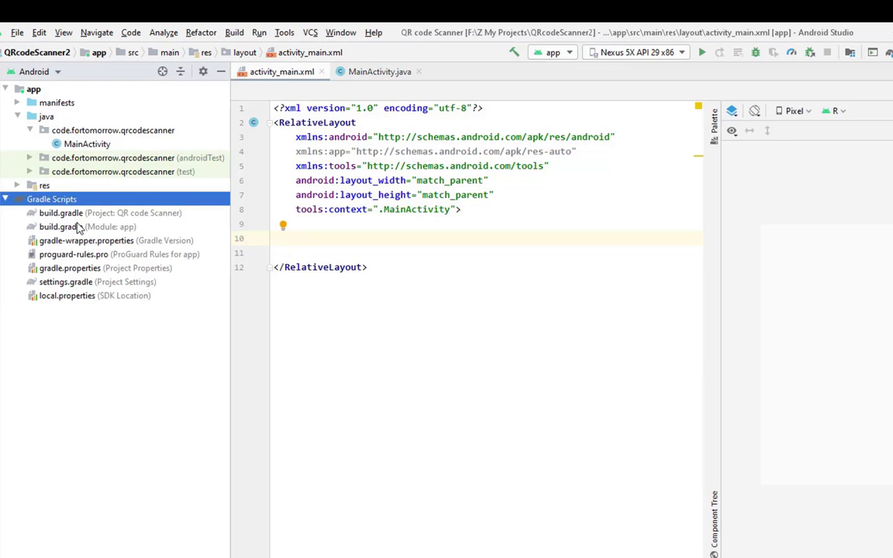
Step: Open build.gradle (Module: app) to add the zxing, play-services-auth and dexter dependencies
double_click(60, 226)
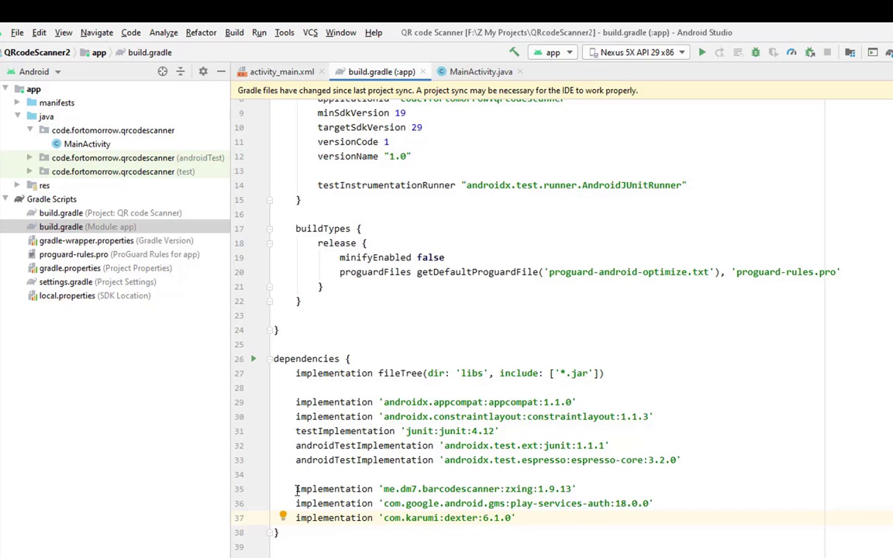
mouse_move(467, 505)
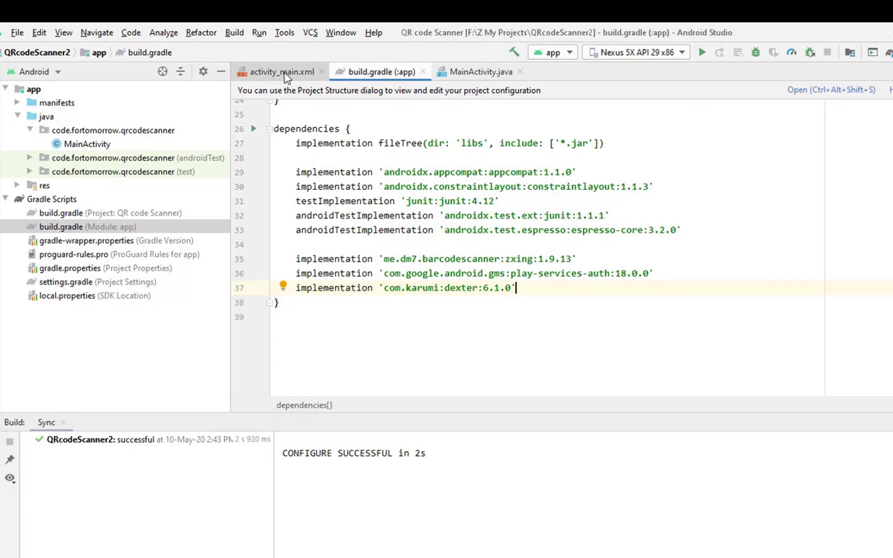
Step: Add a match_parent ZXingScannerView to activity_main.xml with 20dp side and top margins
click(281, 71)
text(android:layout_height=")
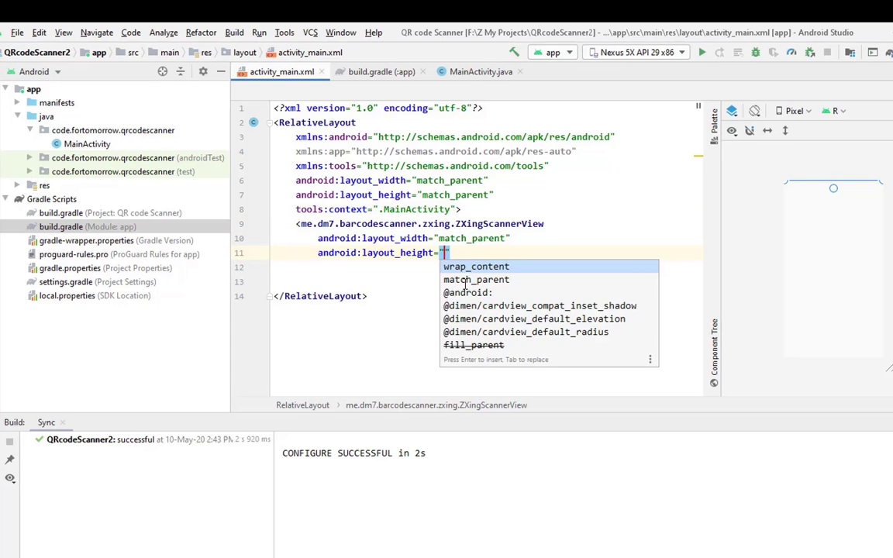
text(wrap_content)
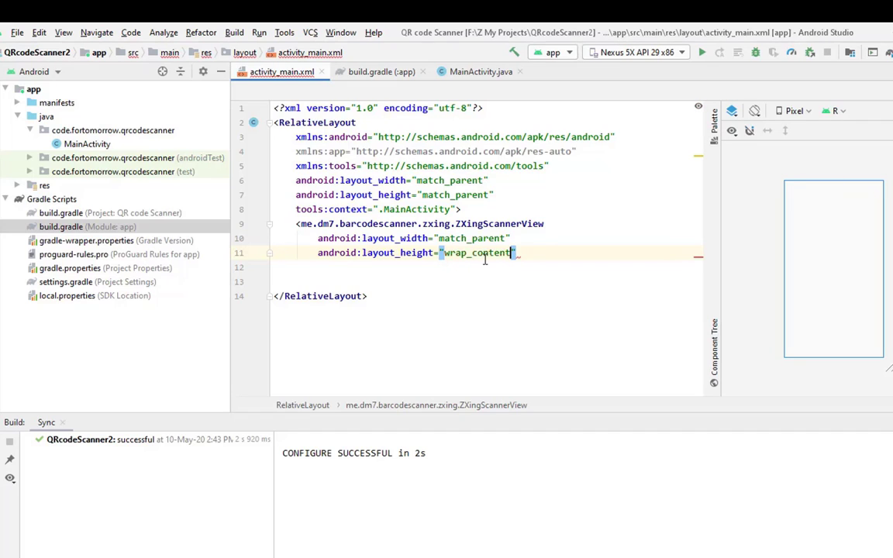
text(match_parent)
click(485, 282)
text(/>)
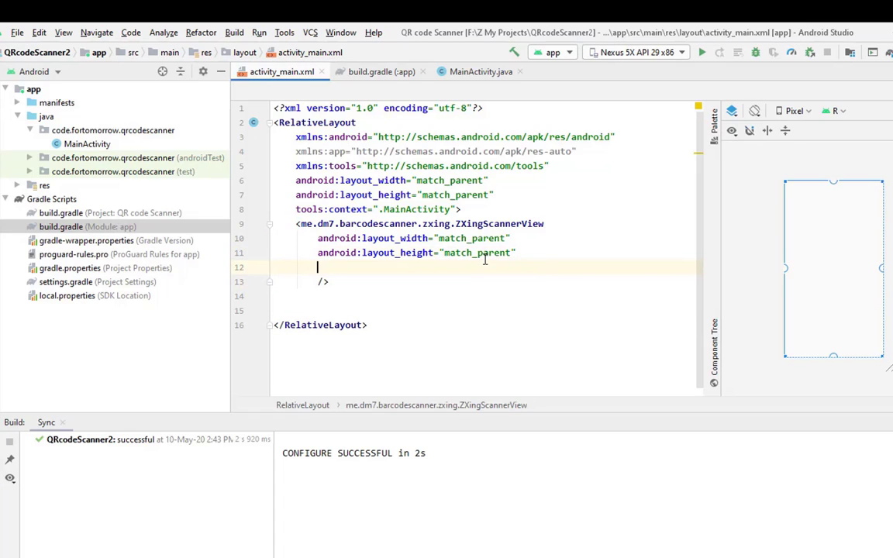
text(k)
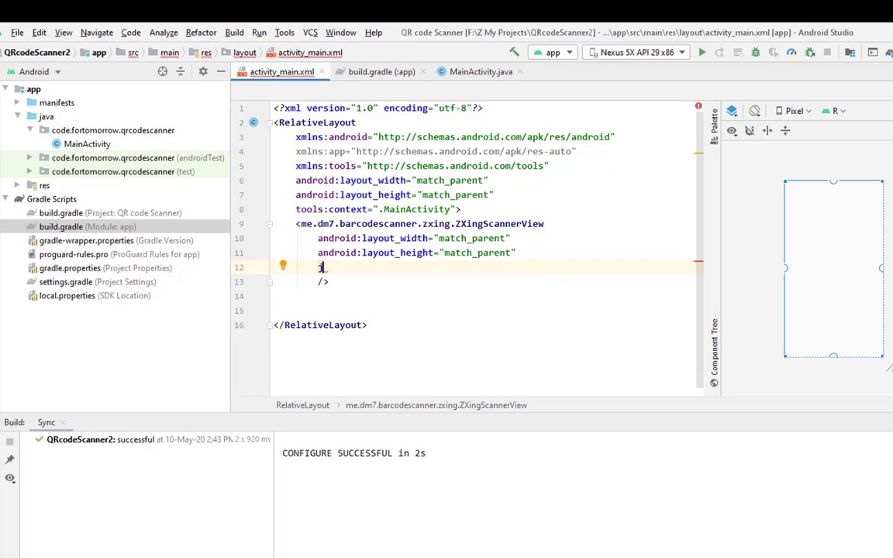
text(margin)
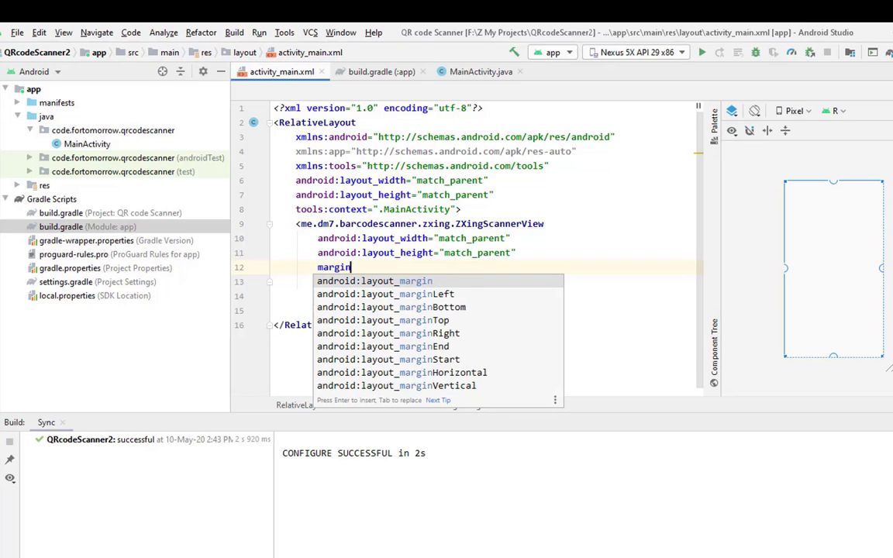
text(android:layout_marginLeft="20dp)
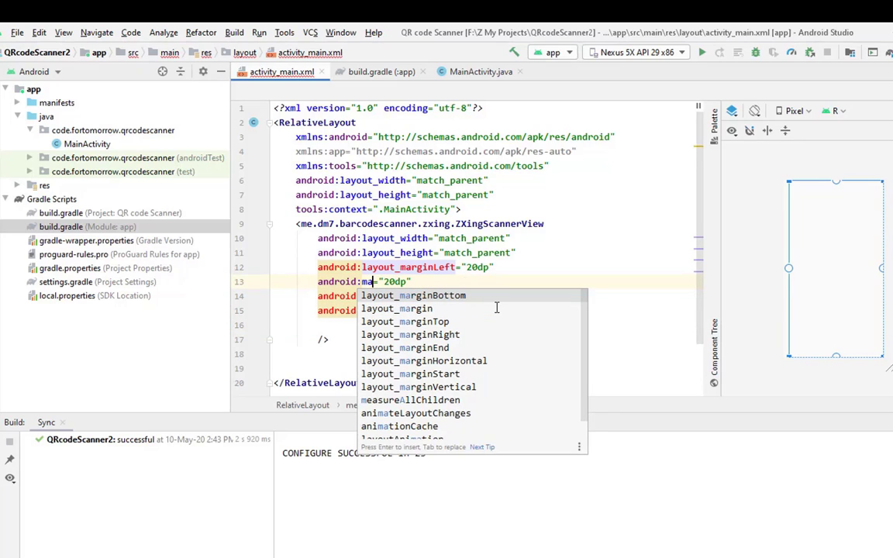
click(413, 296)
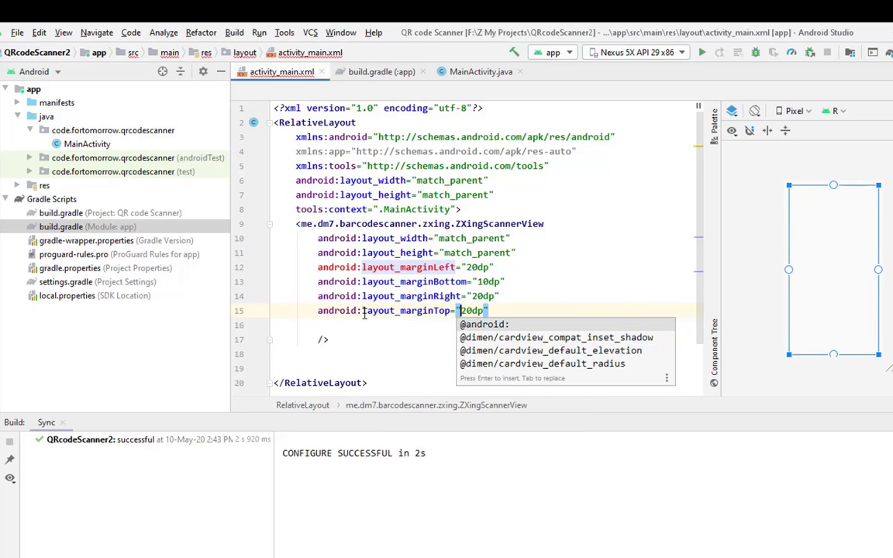
Step: Give the scanner view the id zxscan and start the next element
text(android:id=")
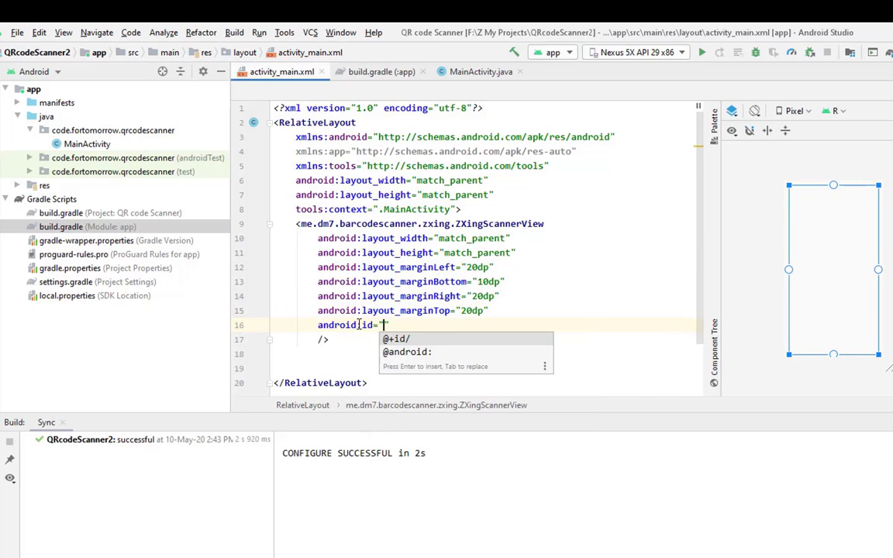
text(@+id/)
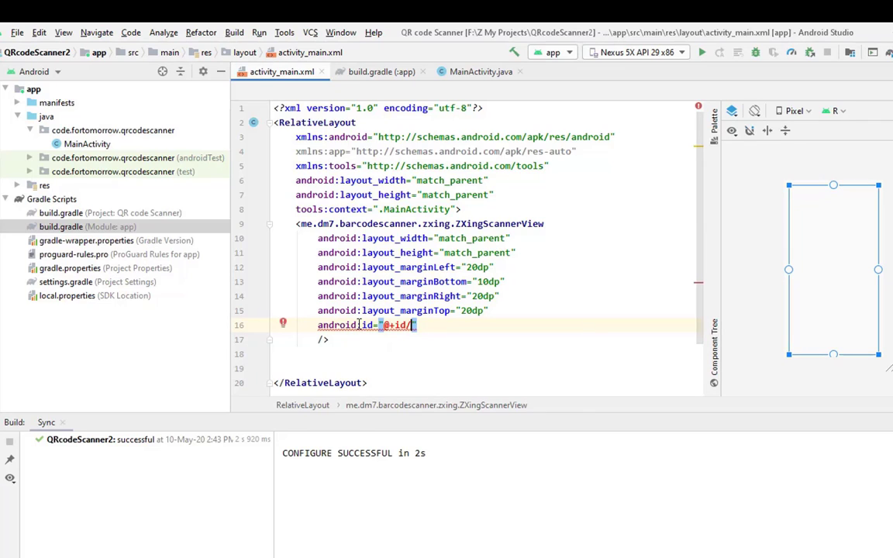
text(zxsca)
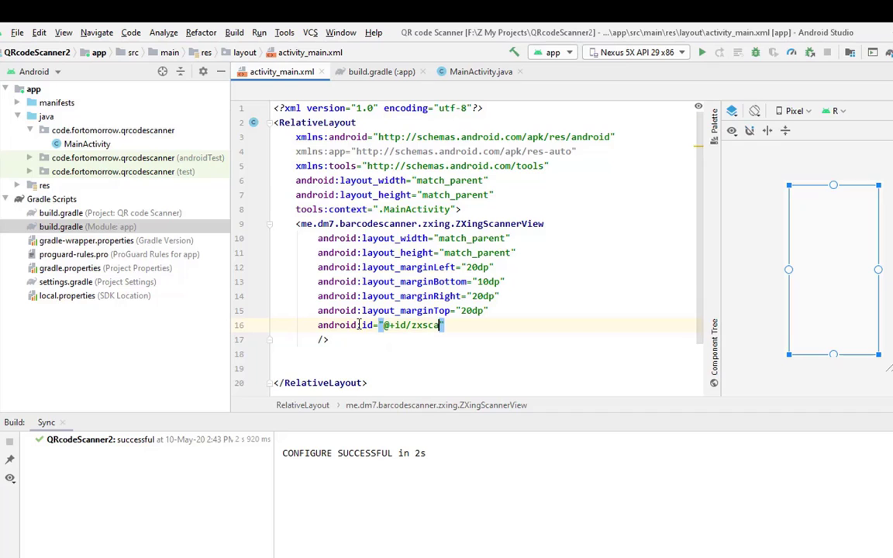
text(n)
key(enter)
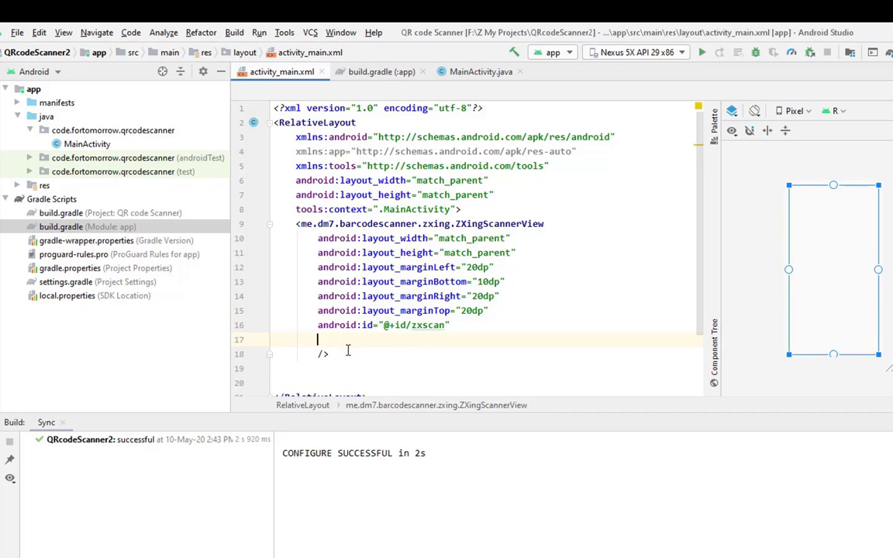
text(<Te)
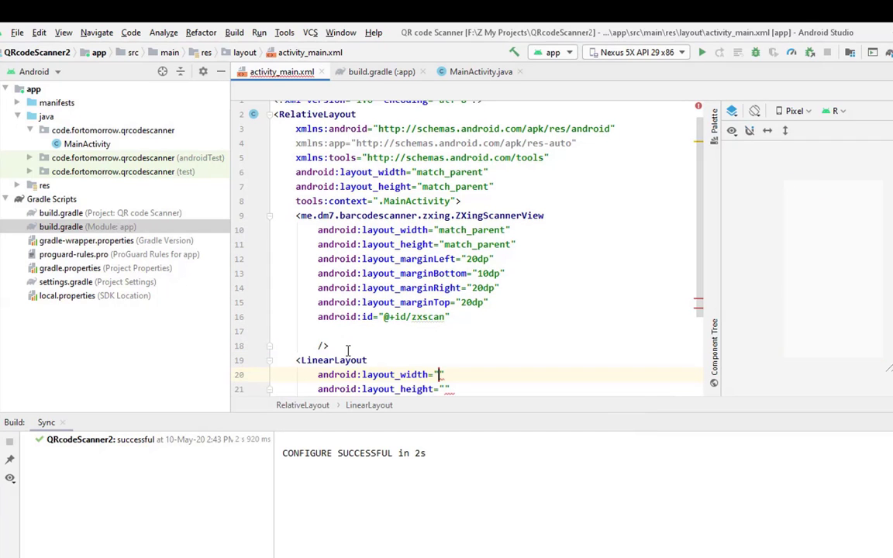
Step: Make LinearLayout layout_result vertical, bottom-aligned with 15dp margin, and place the scanner above it
text(match_parent)
click(387, 389)
text(wrap_content)
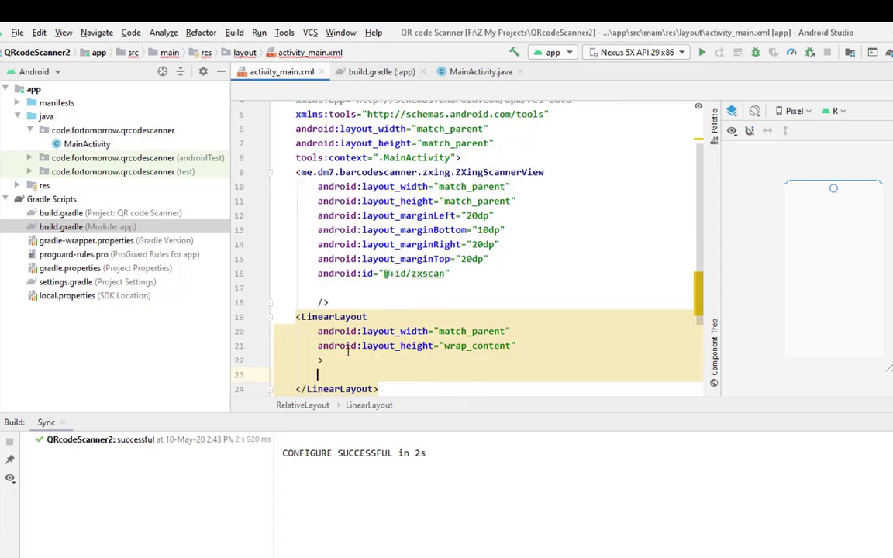
text(oid:orientation="vertical)
text(android:layout_alignParentBottom="true)
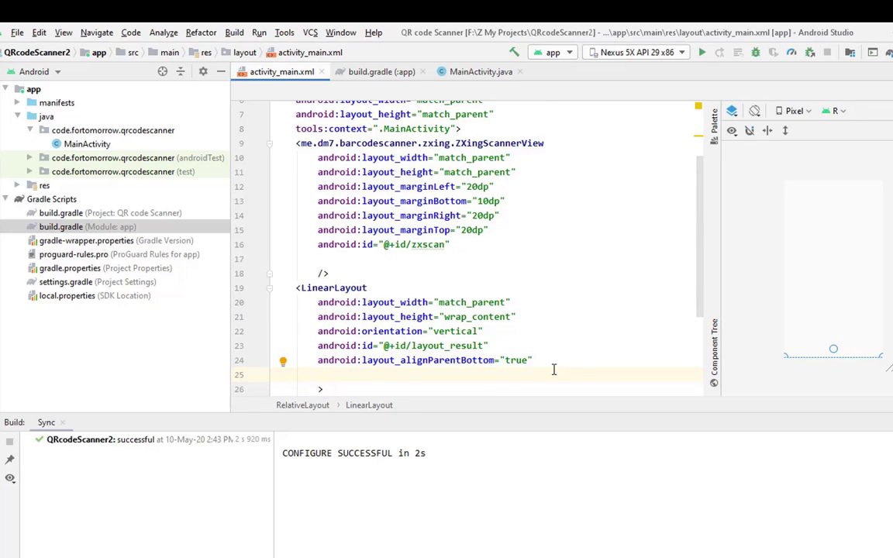
text(marginBottom=")
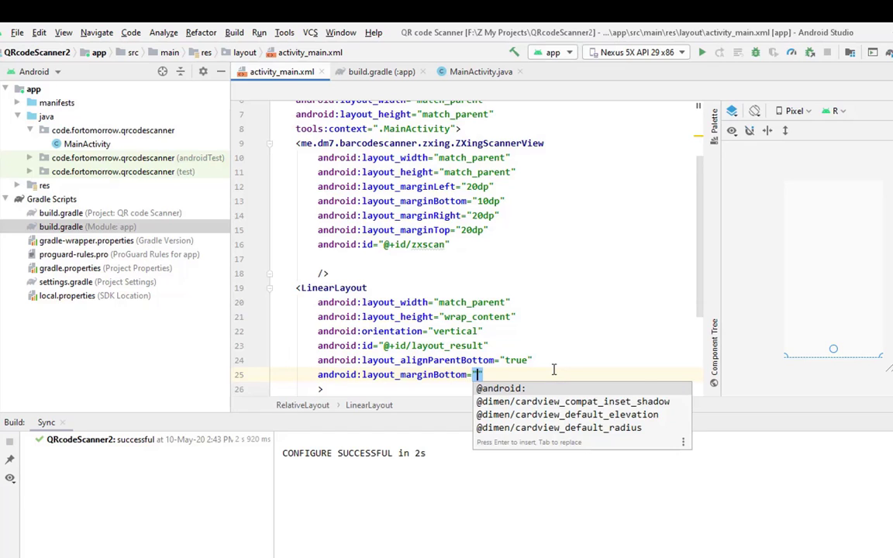
text(15dp)
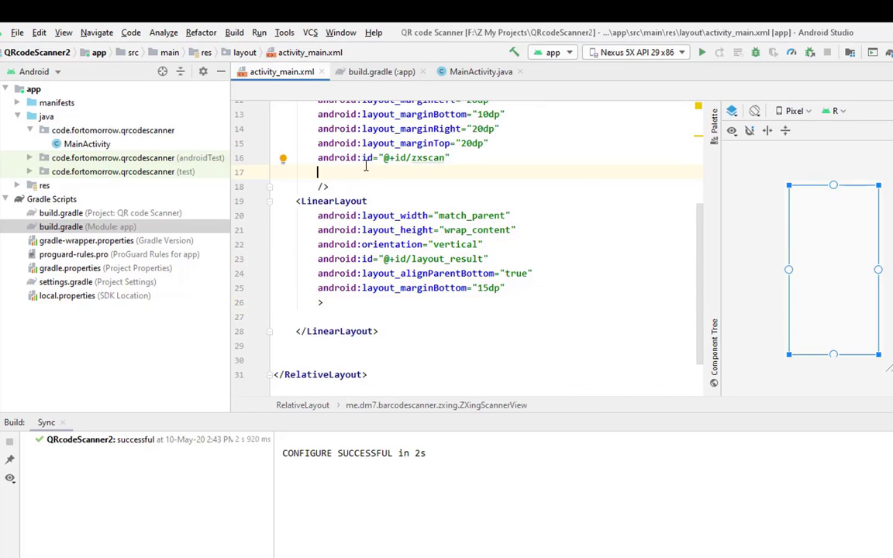
text(la)
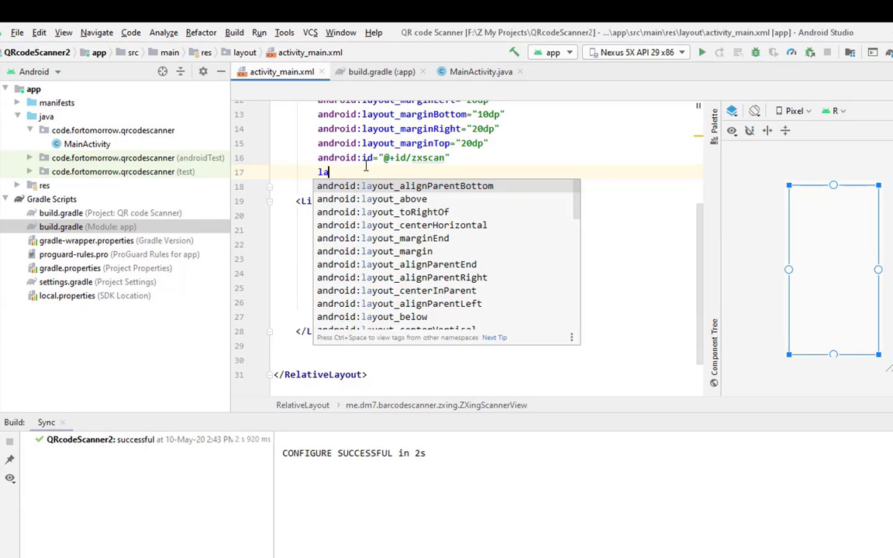
text(yout_above="@+id/)
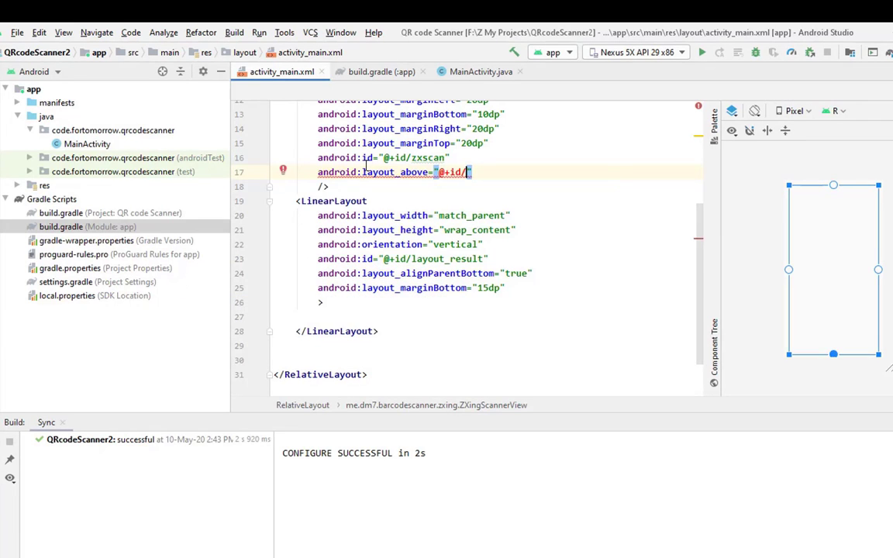
text(layout_result)
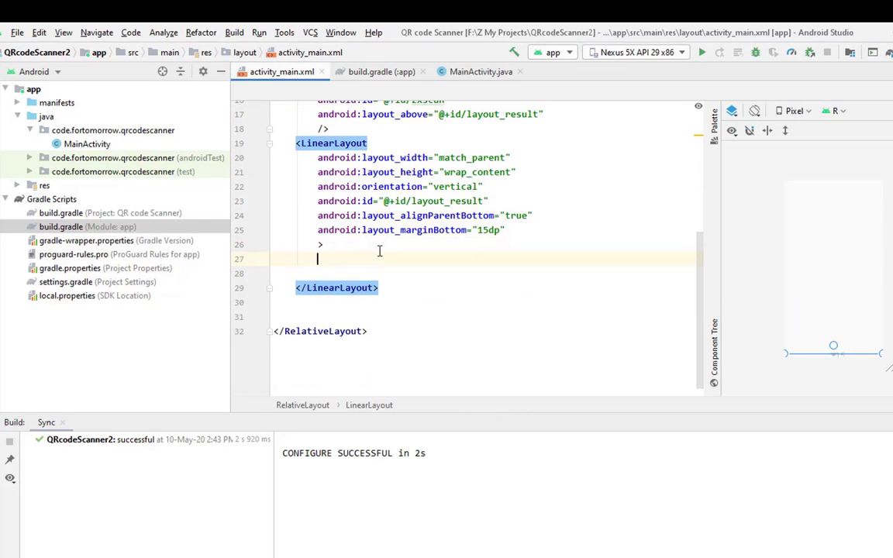
Step: Add a 15sp bold TextView reading 'The result will be here:' inside the LinearLayout
text(<TextView)
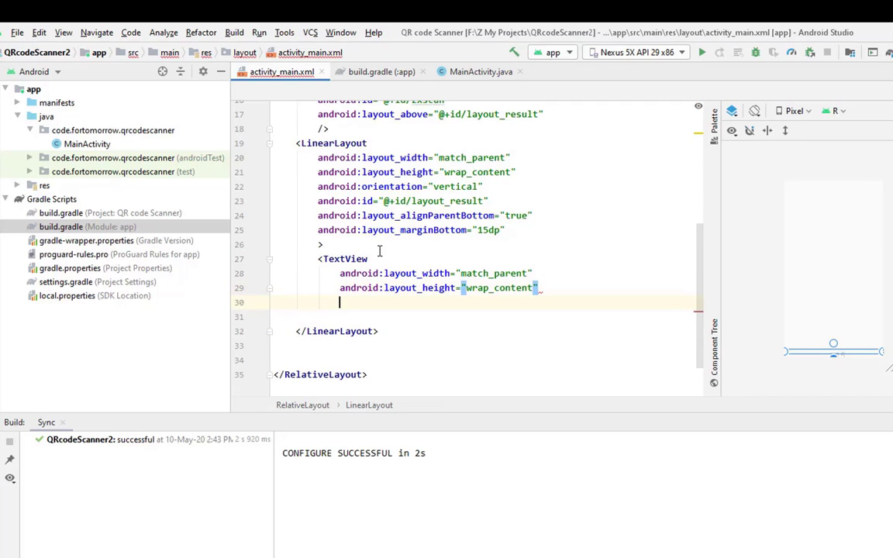
key(enter)
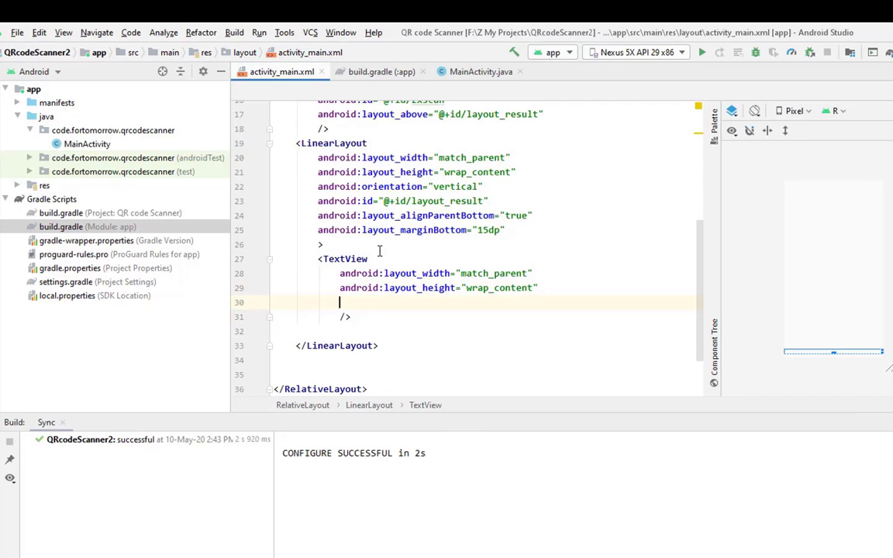
text(android:text="T")
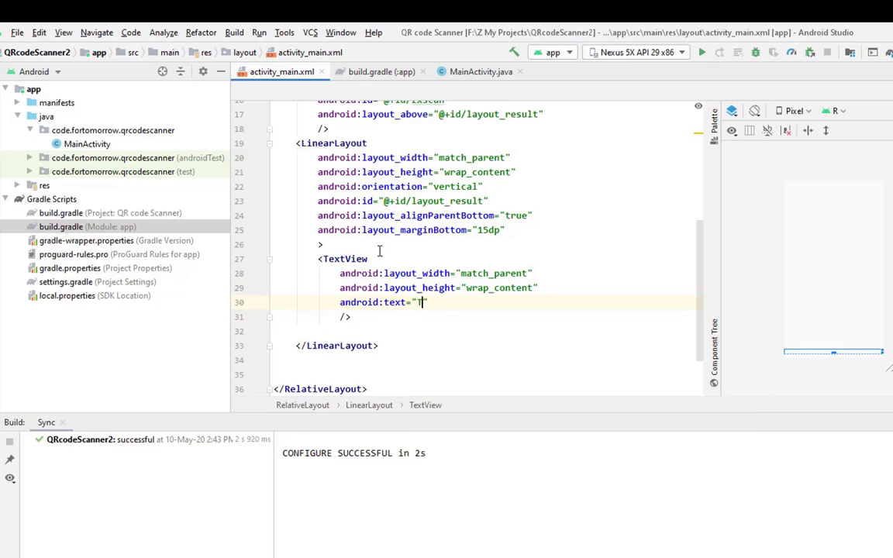
text(the)
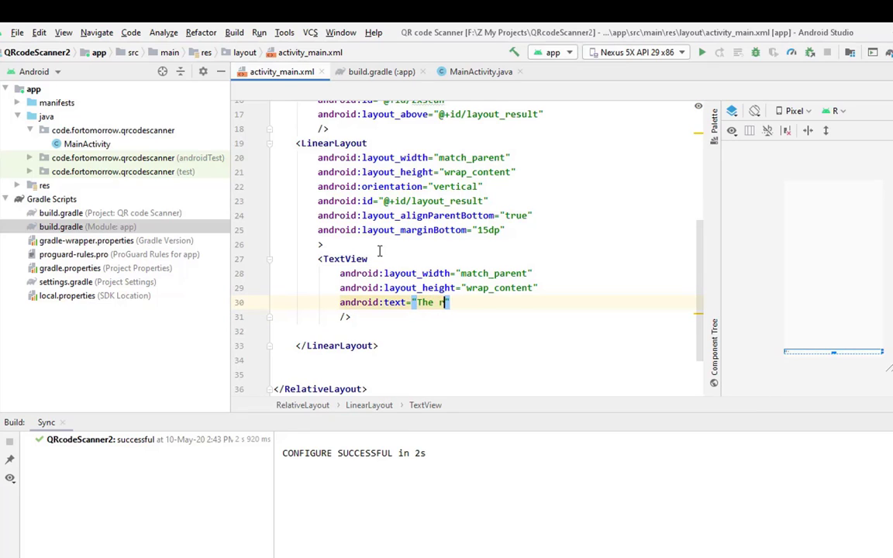
text(esult is)
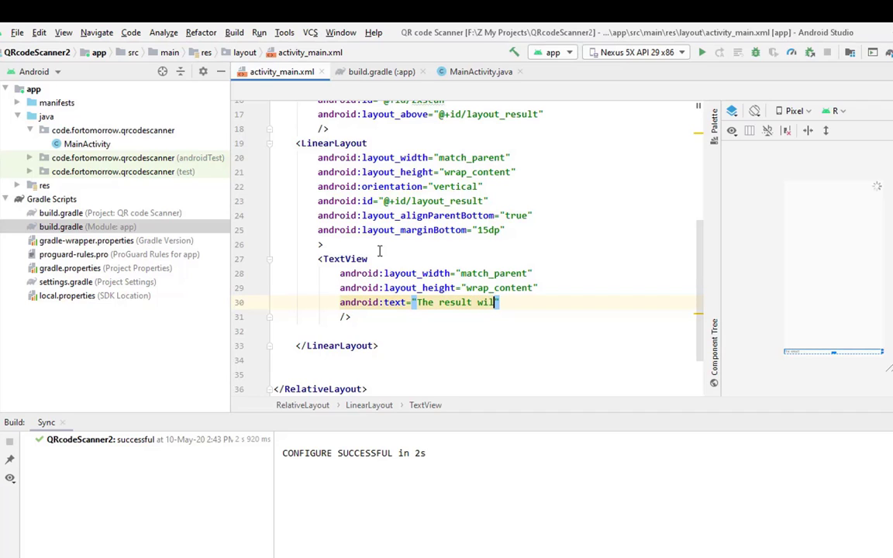
text(be)
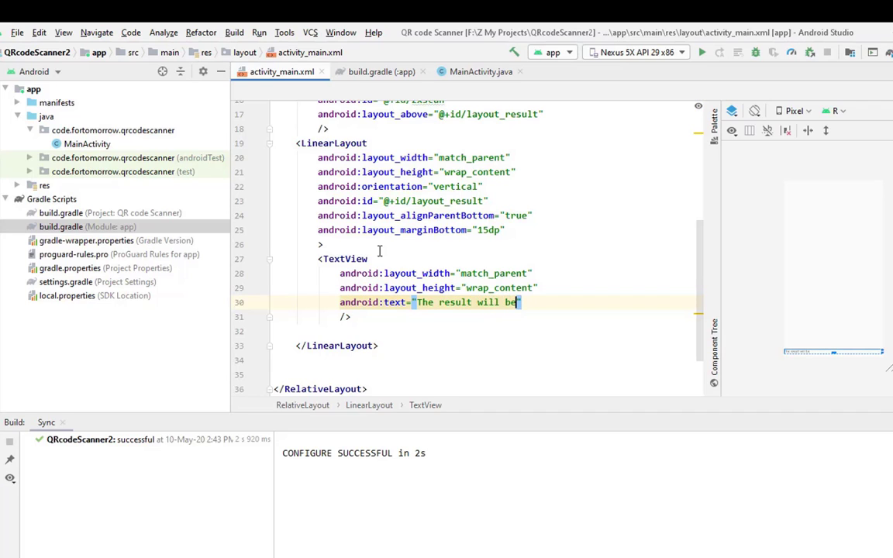
text(here:)
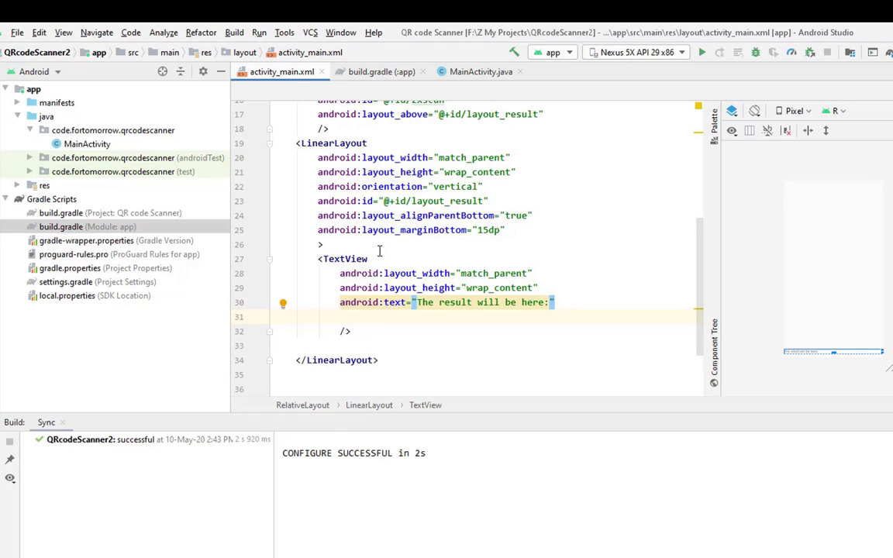
text(android:textSize="1)
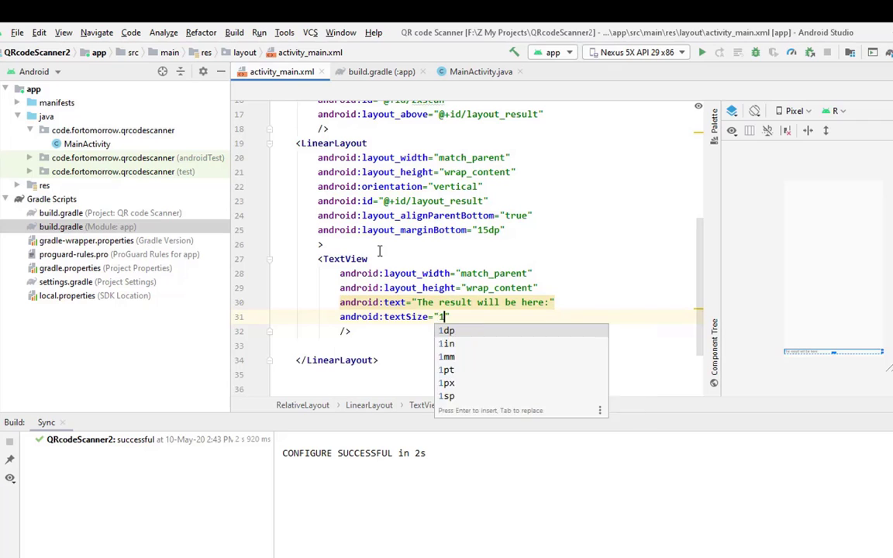
text(5sp)
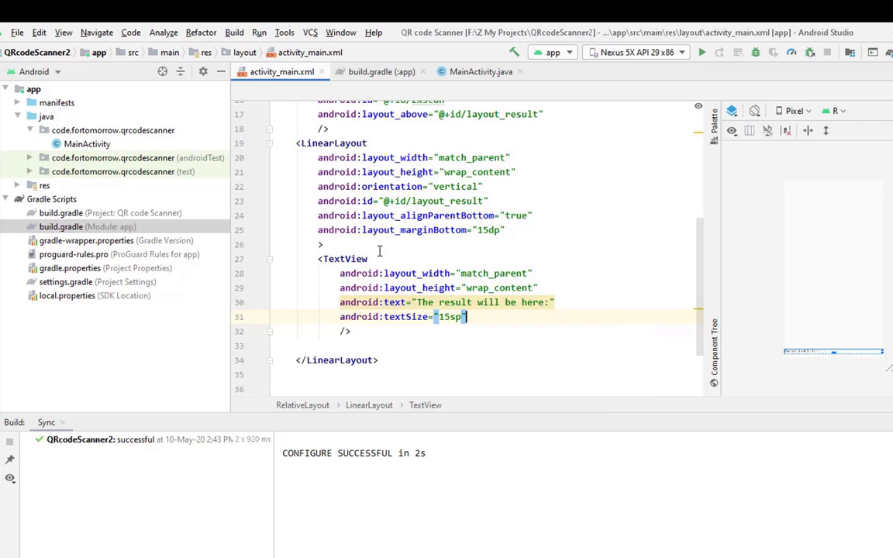
text(android:textStyle="")
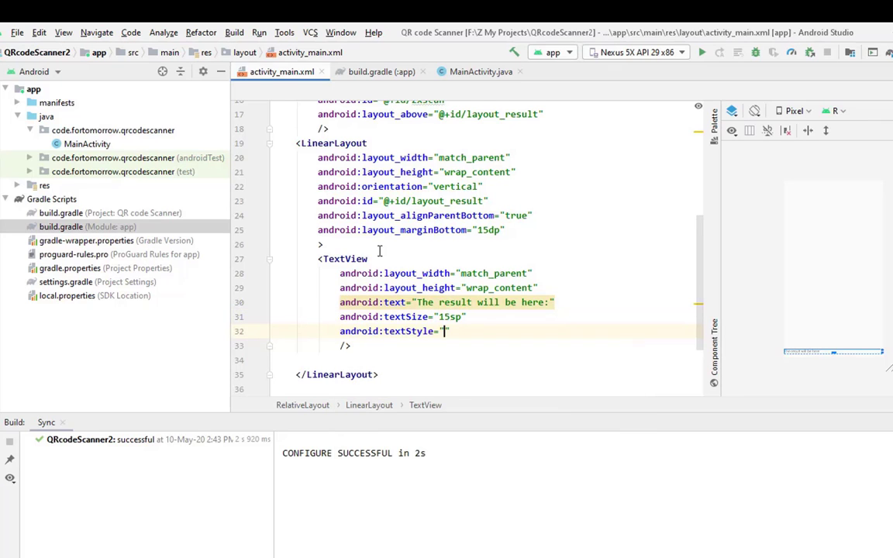
text(bold")
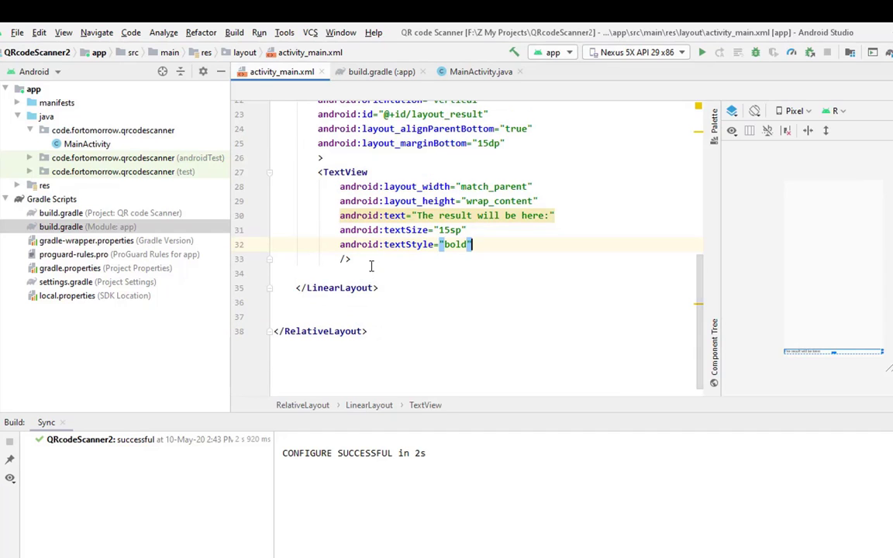
Step: Add a second TextView with id txt_result and centered text alignment
key(shift shift)
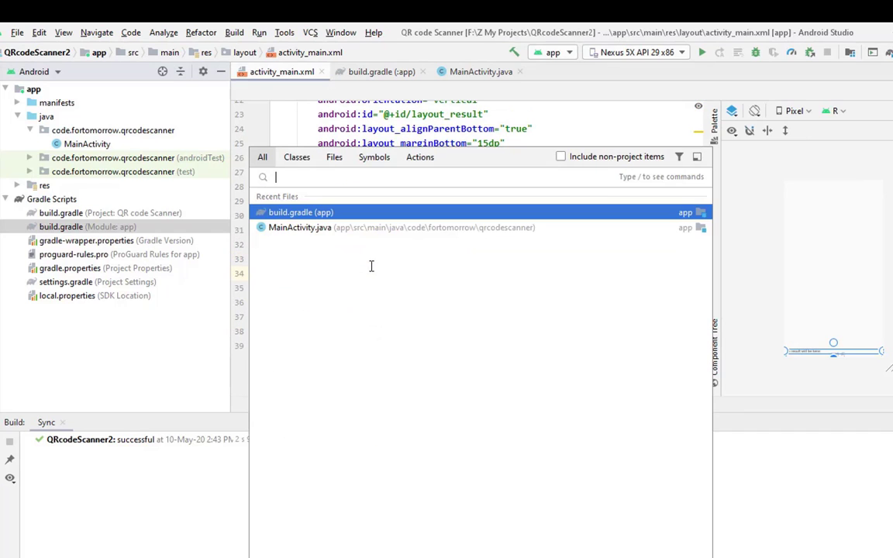
key(Escape)
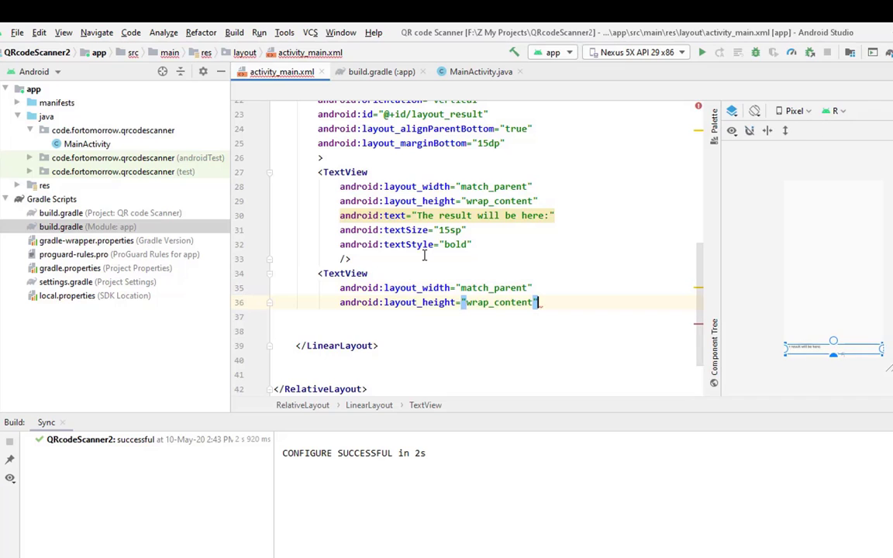
key(enter)
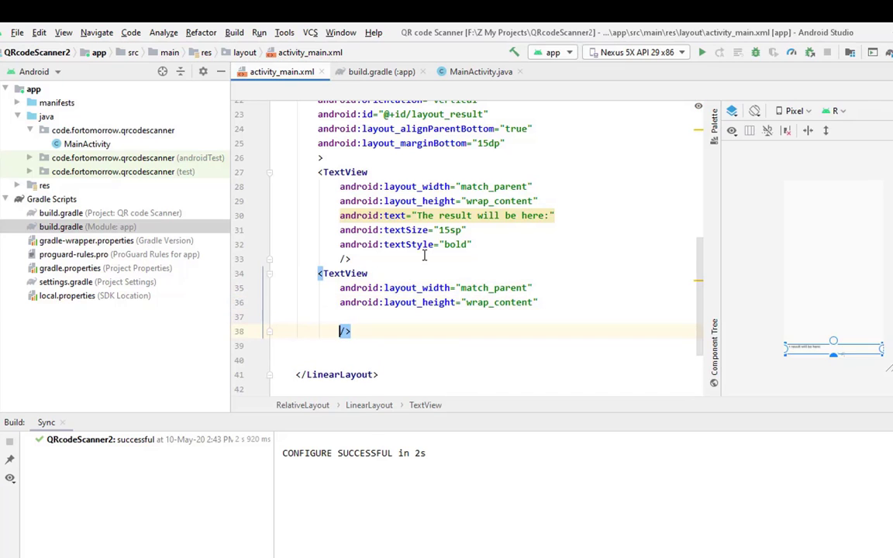
text(android:id="@+id/)
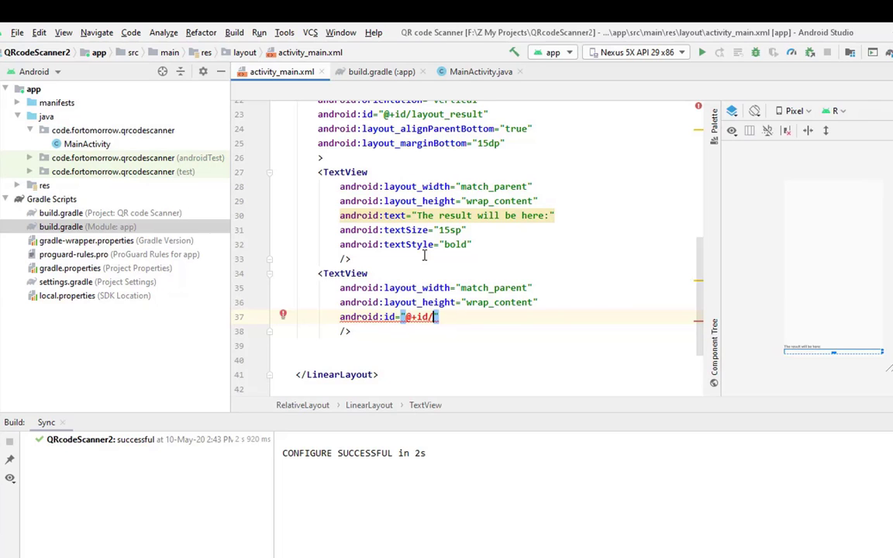
text(txt_tresul)
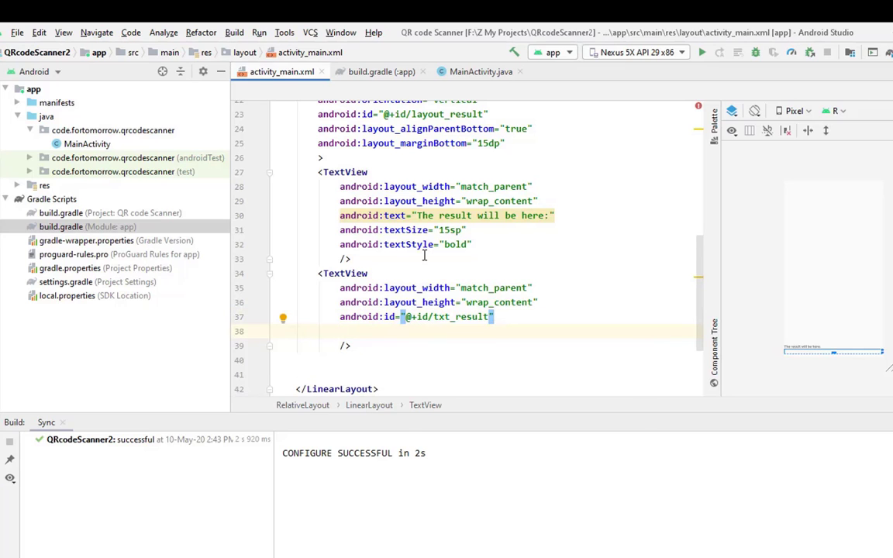
text(textAlignment="center")
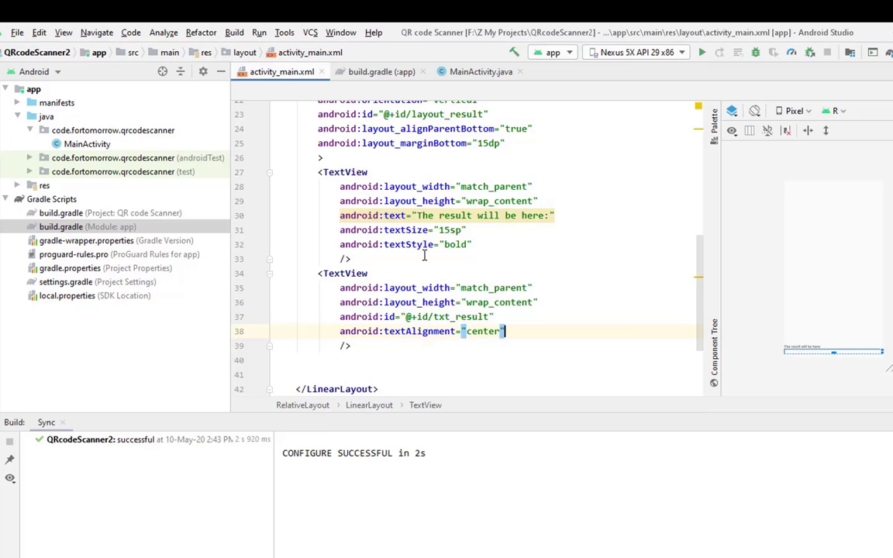
text(textco)
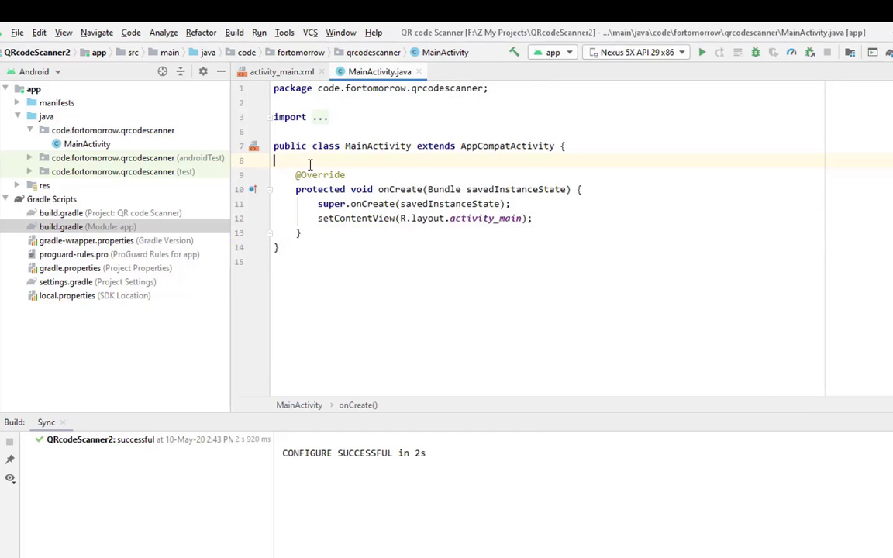
Step: Declare ZXingScannerView and 'TextView textView' fields in MainActivity.java
text(z)
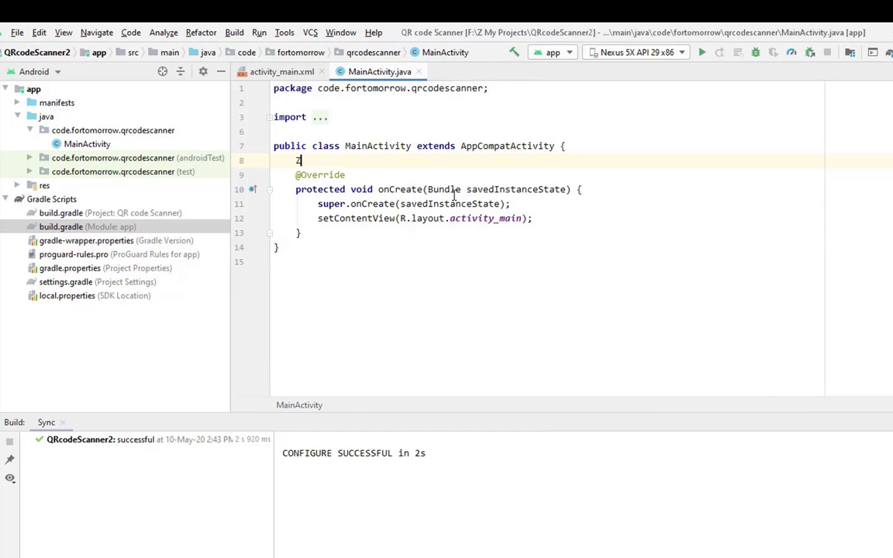
text(ZXingScannerView s)
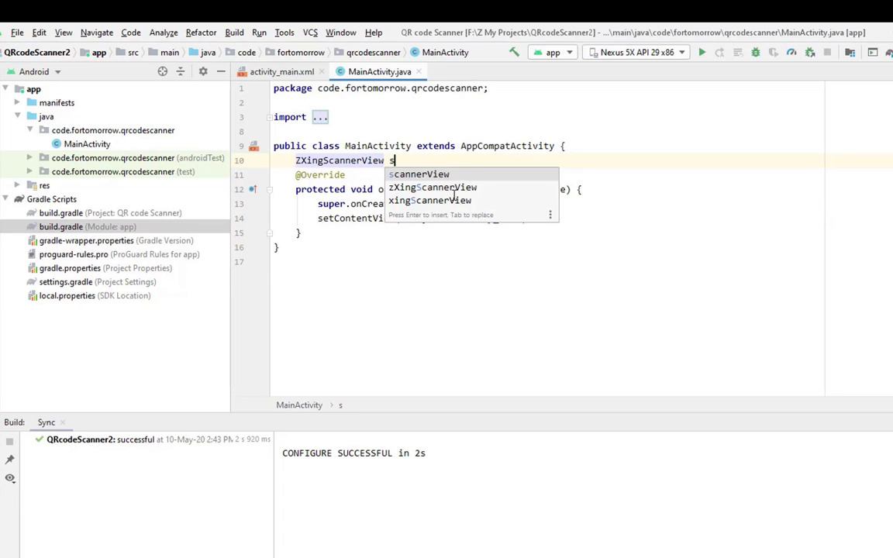
key(Down)
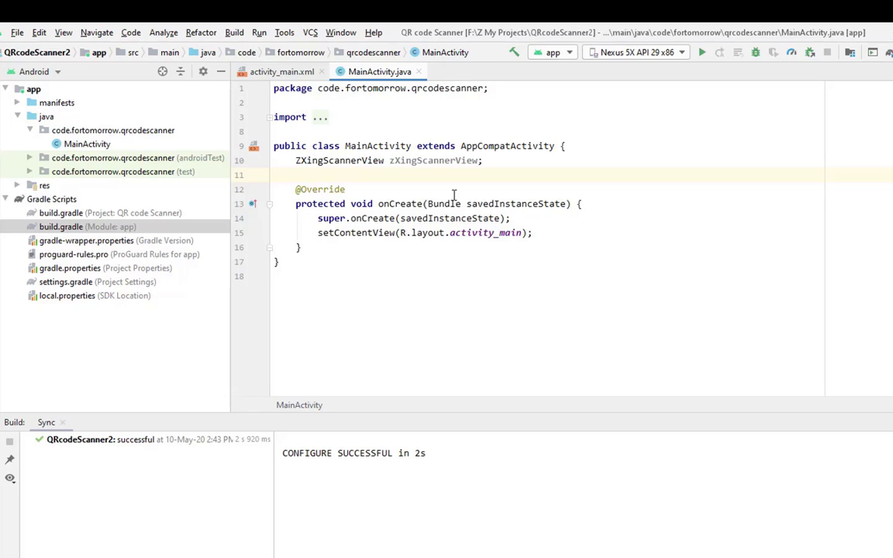
text(Te)
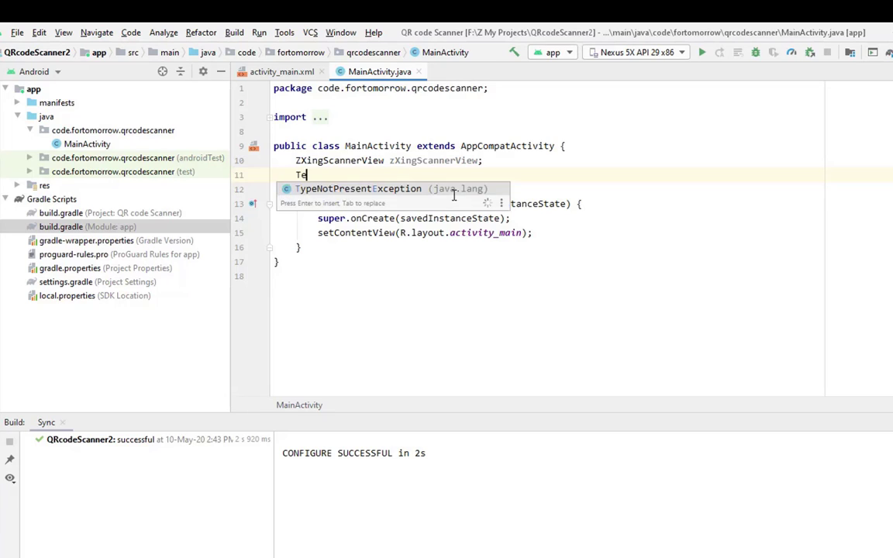
text(xtV)
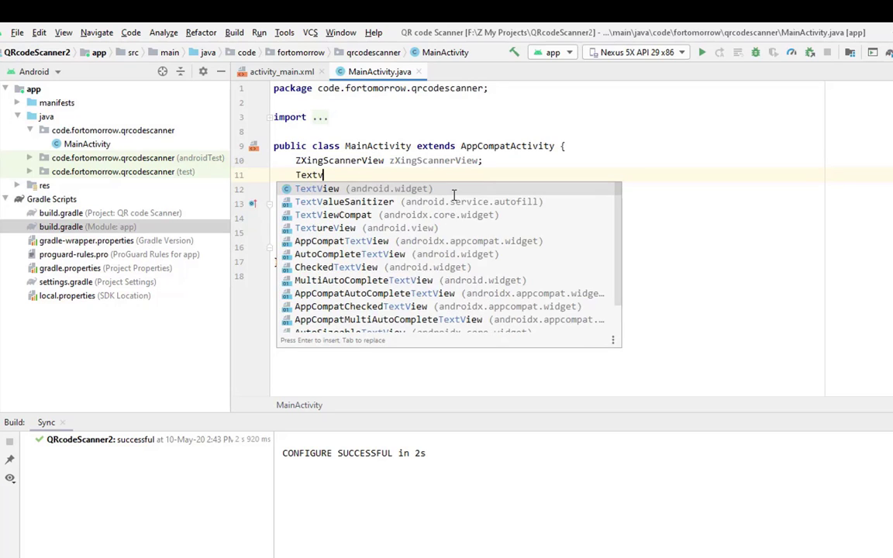
text(textView;)
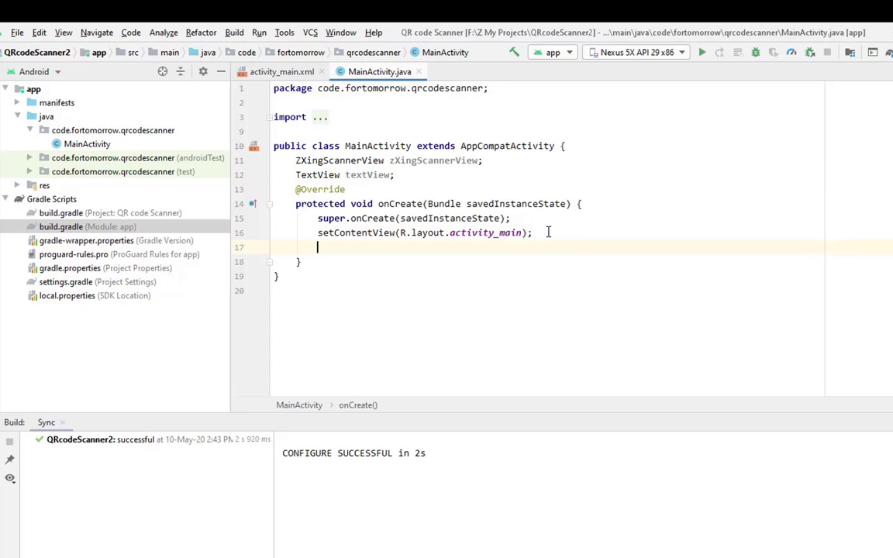
text(zXingScannerView= findViewById(R.id.)
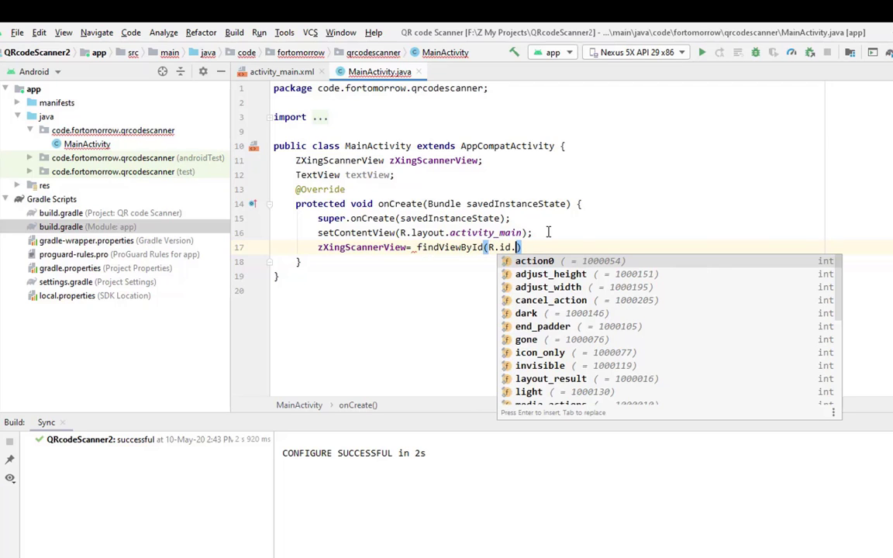
Step: In onCreate, bind zXingScannerView to R.id.zxscan and textView to R.id.txt_result
text(zxscan)
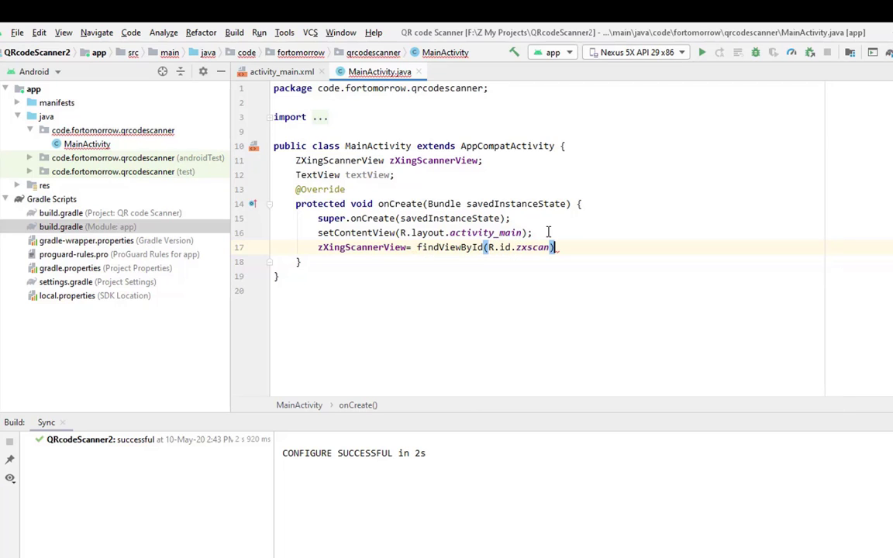
text(te)
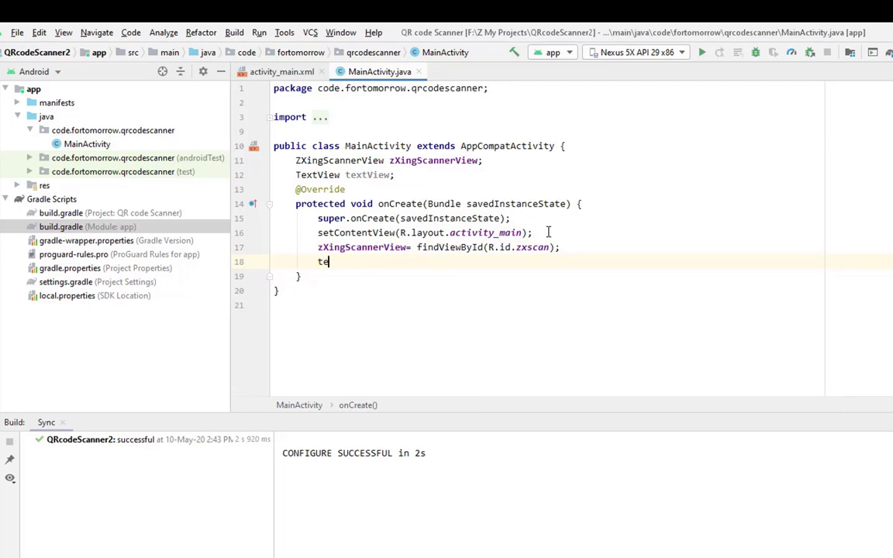
text(xtView_ fi)
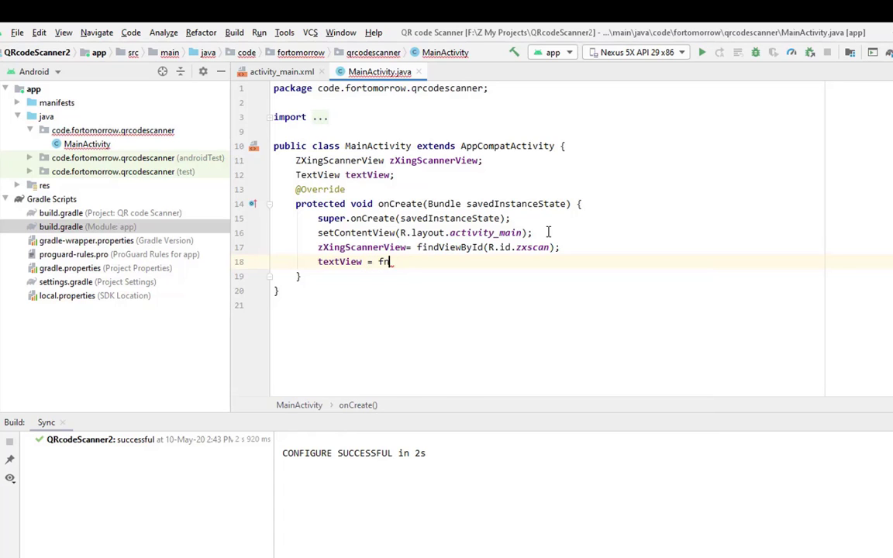
text(findViewById(R.id.txt_result);)
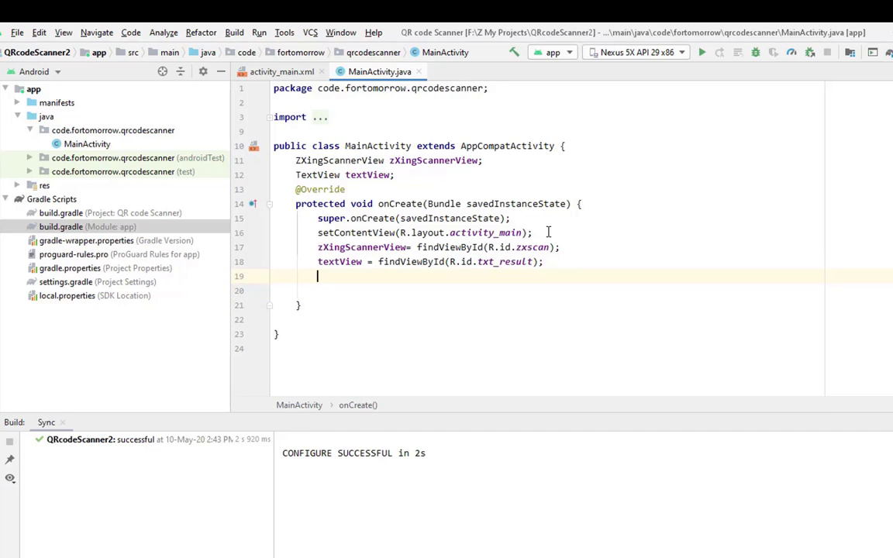
text(Dexter.withActivity(this)
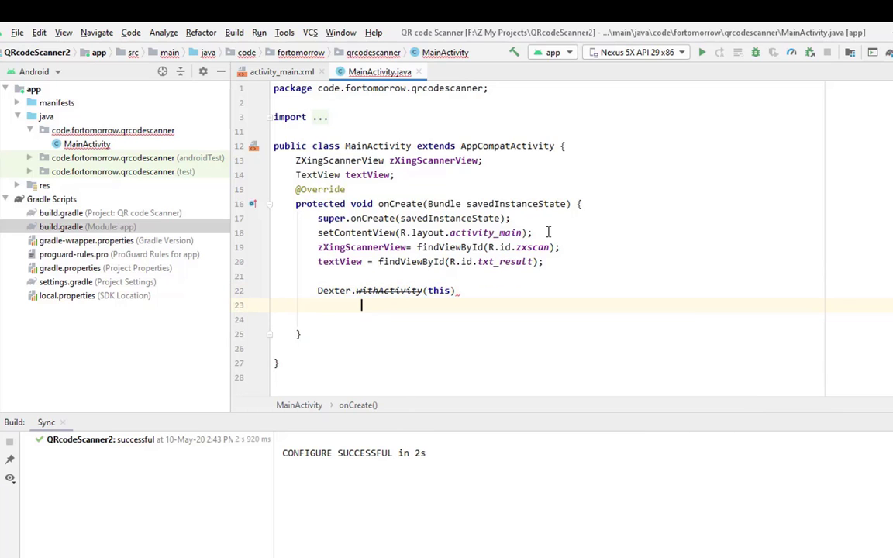
Step: Build a Dexter CAMERA permission request with a PermissionListener and call .check()
text(.)
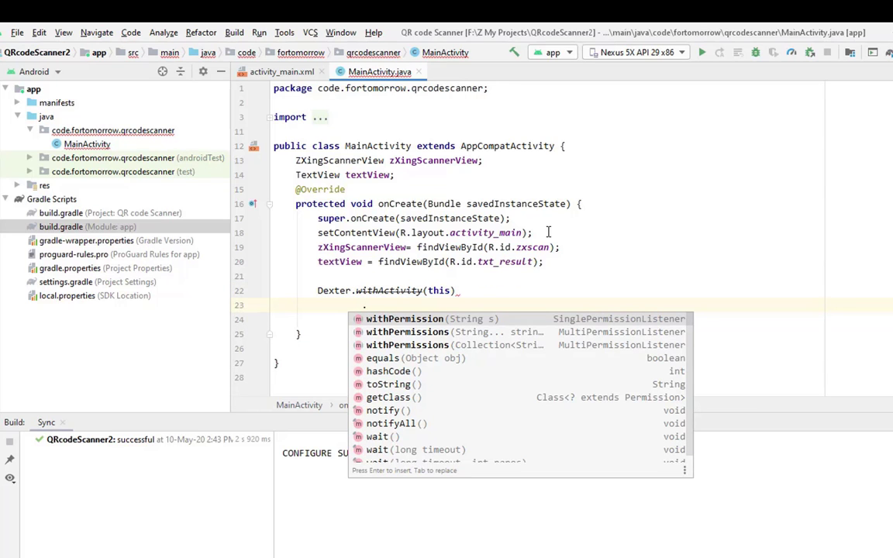
text(.withPermission(Manifest.)
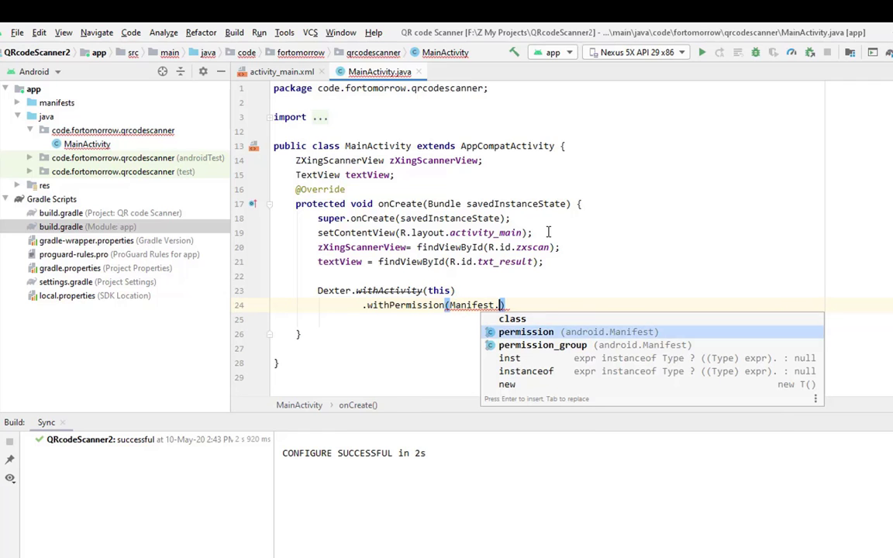
text(permission.CAMERA)
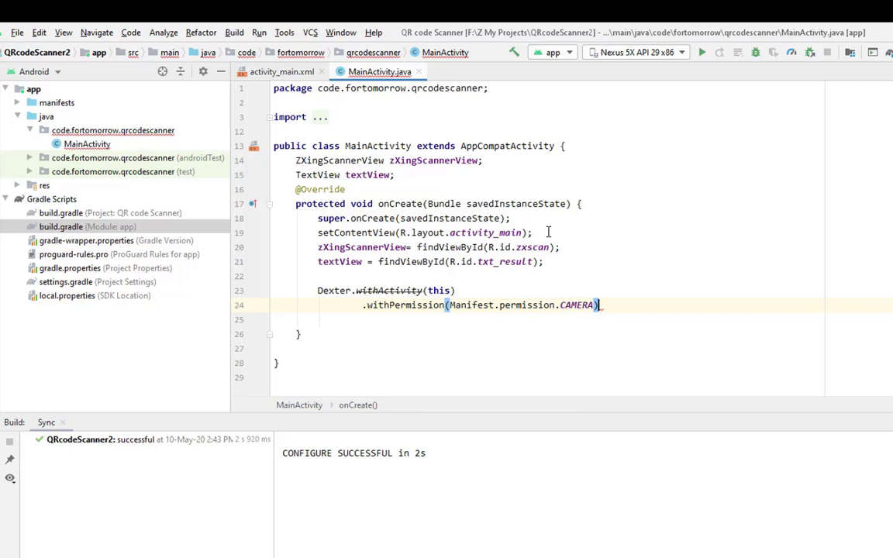
text(.withListener())
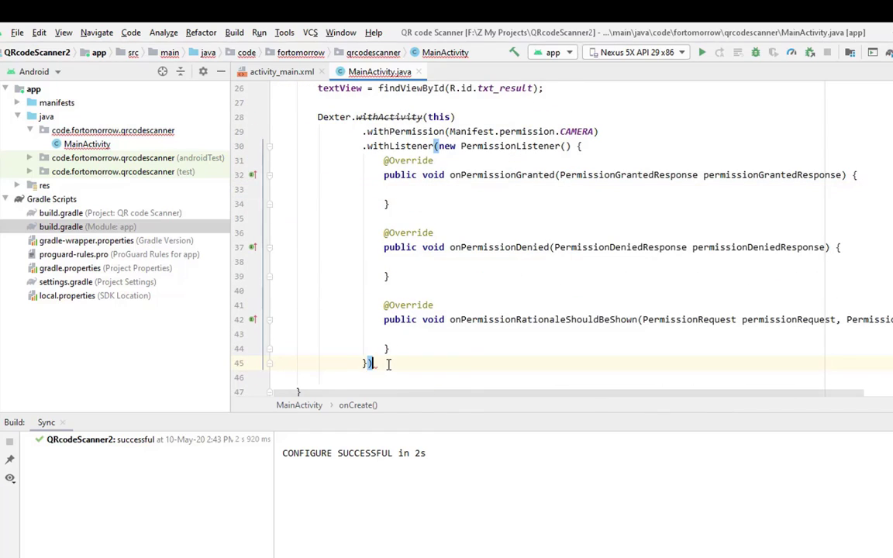
text(.check();)
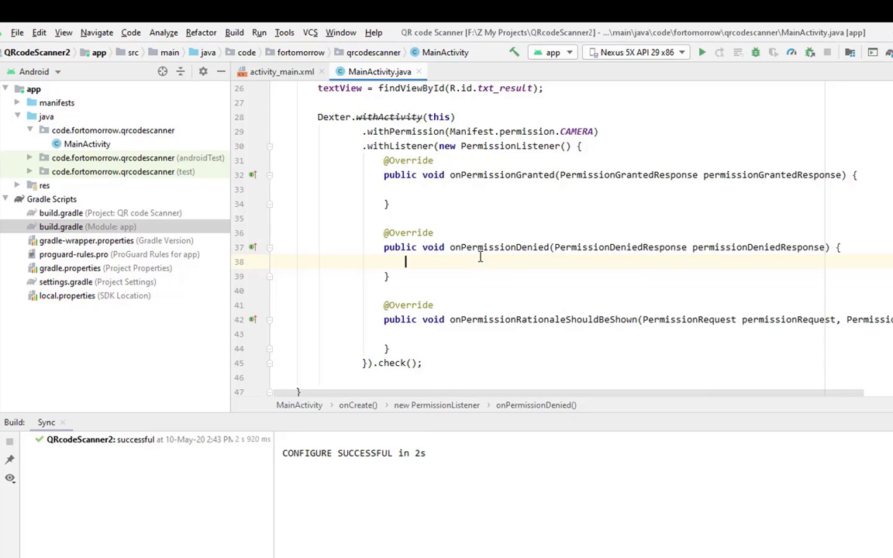
Step: In onPermissionDenied, add Toast.makeText(MainActivity.this, "Please Accept this permission", Toast.LENGTH_LONG)
text(Toast)
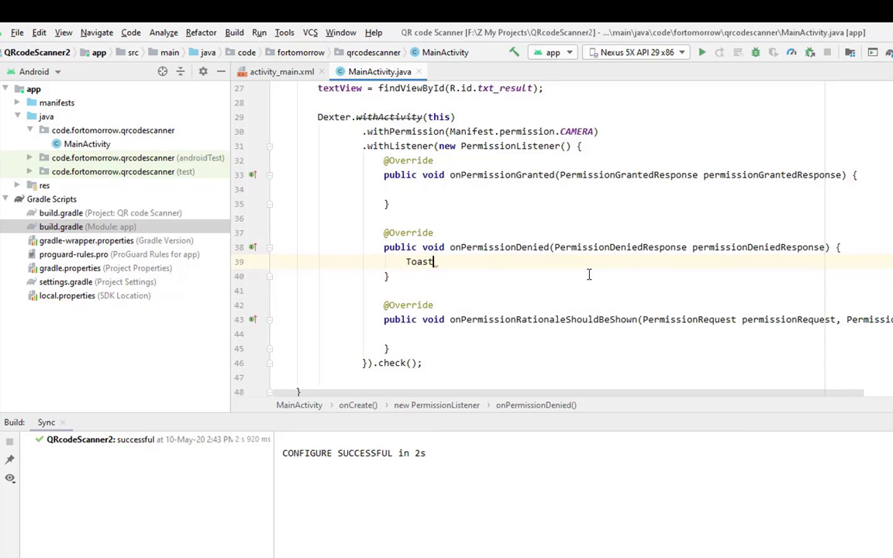
text(.ma)
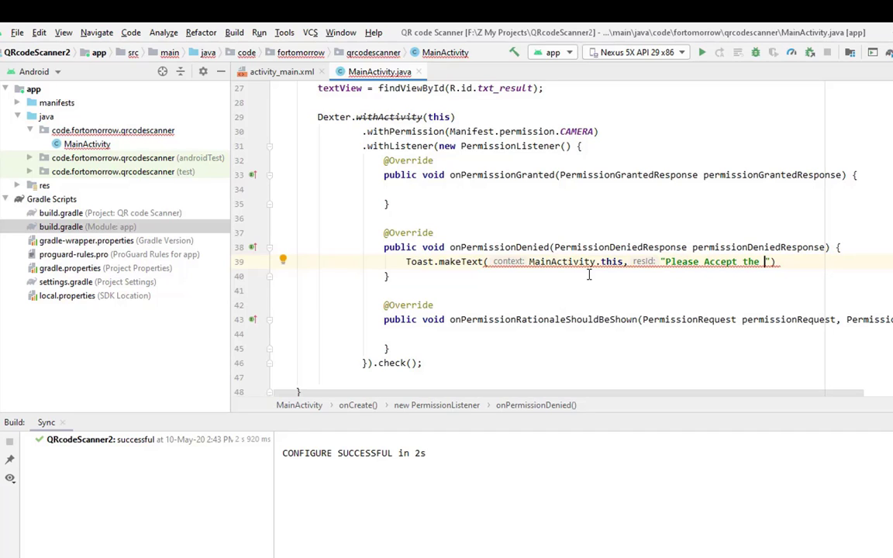
text(this permission)
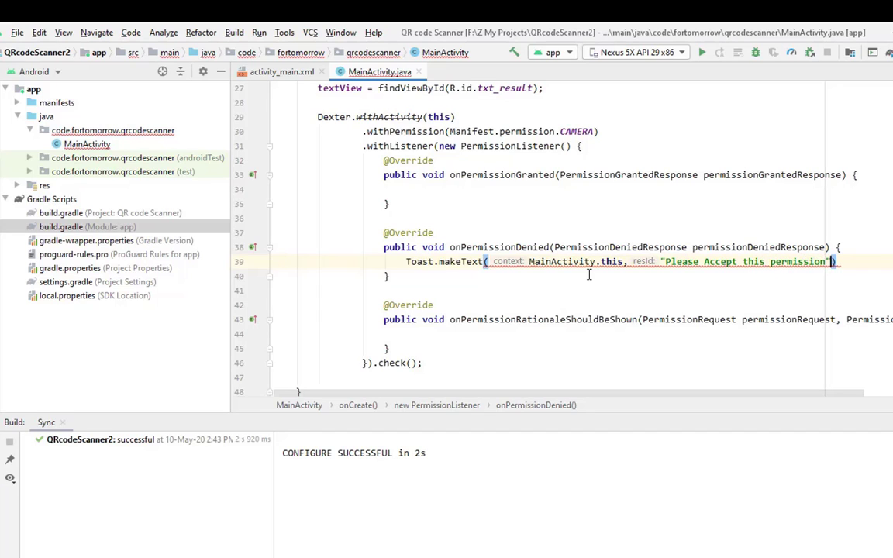
text(,T)
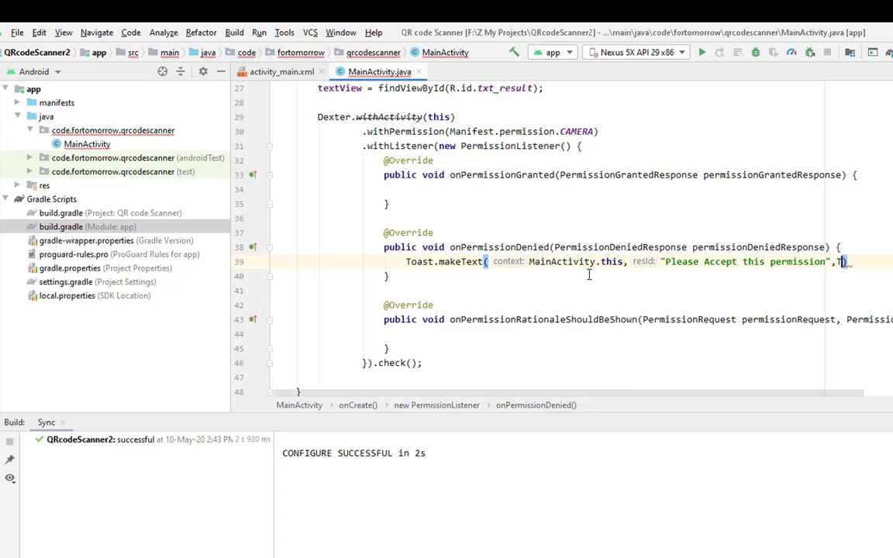
text(,Toast.LENGTH_LONG)
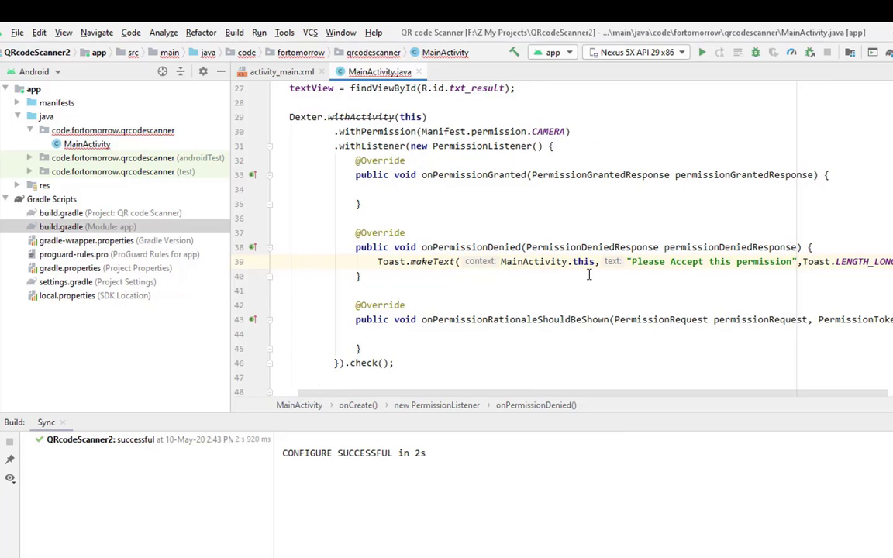
mouse_move(435, 192)
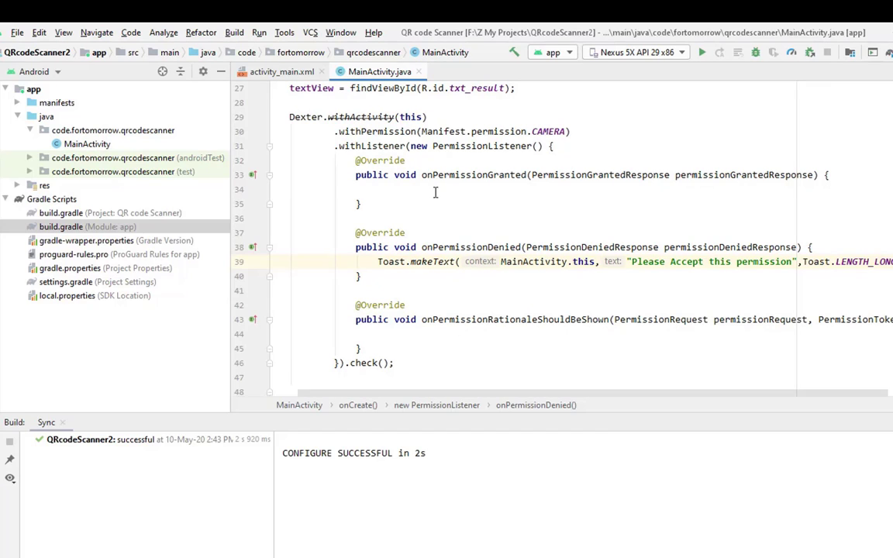
Step: Call zXingScannerView.setResultHandler(MainActivity.this) inside onPermissionGranted
click(380, 189)
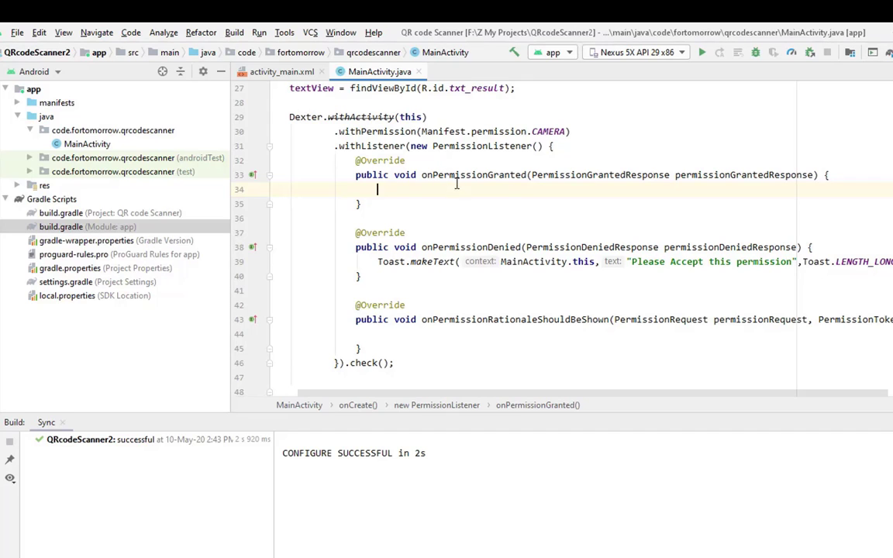
text(zXingScannerView.)
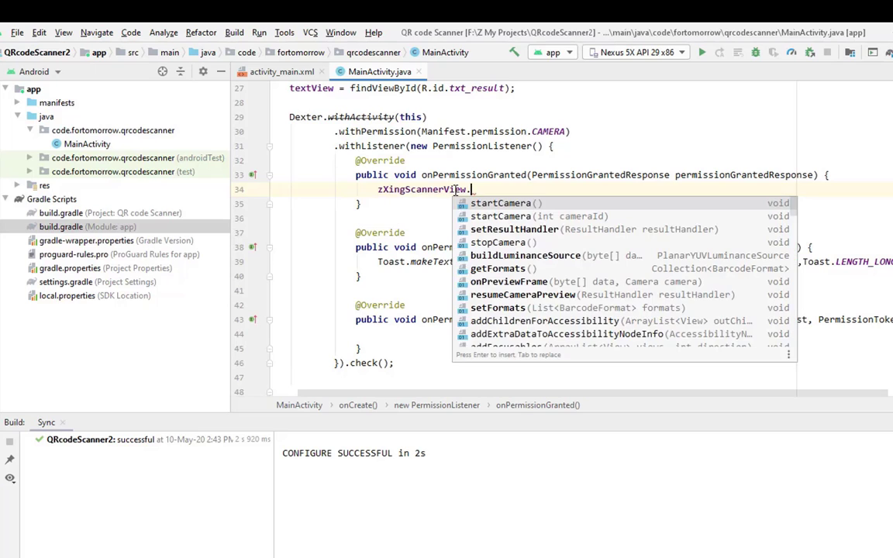
text(setResultHandler();)
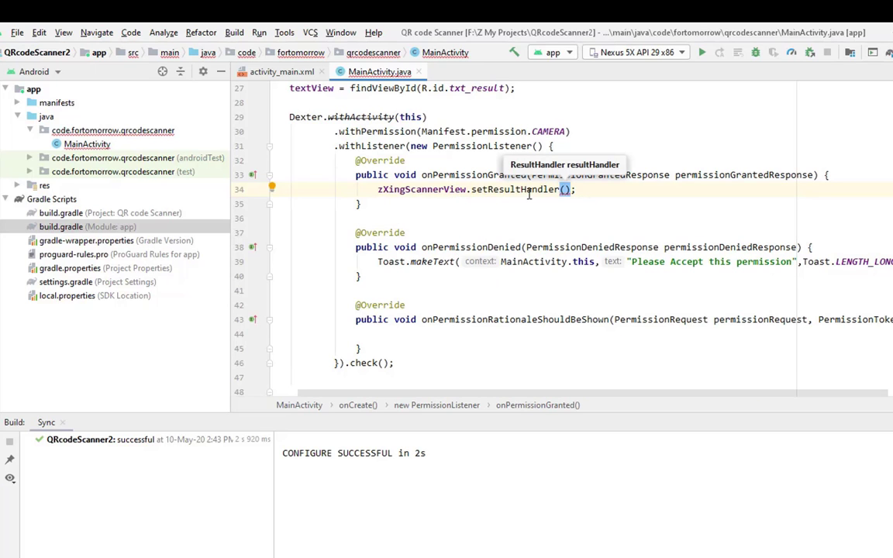
text(Mai)
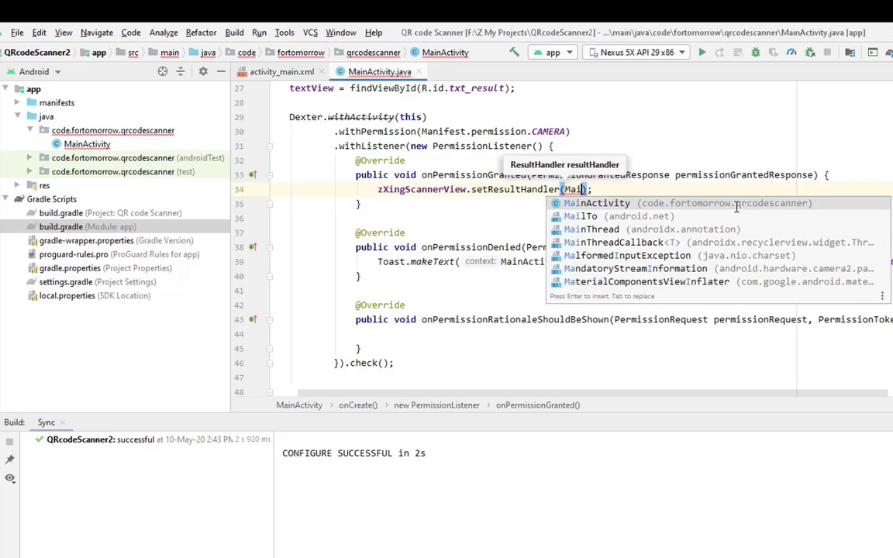
key(Enter)
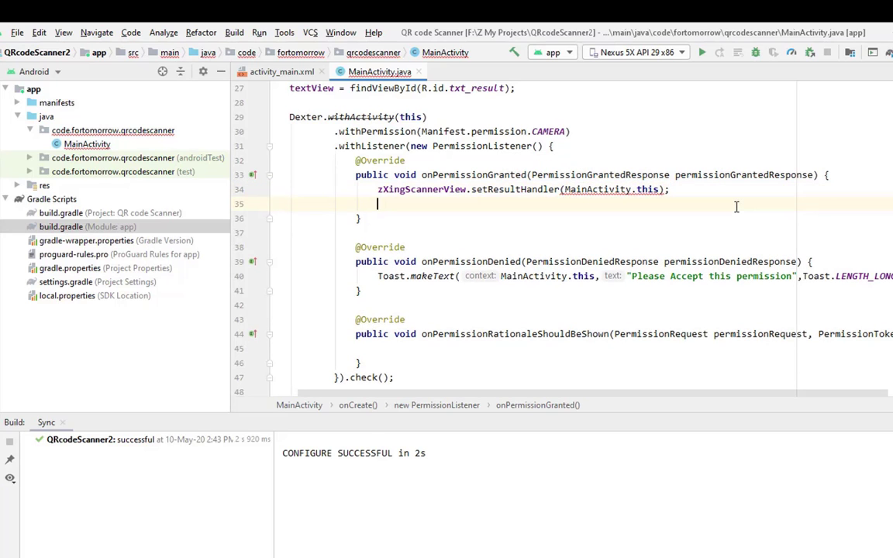
text(z)
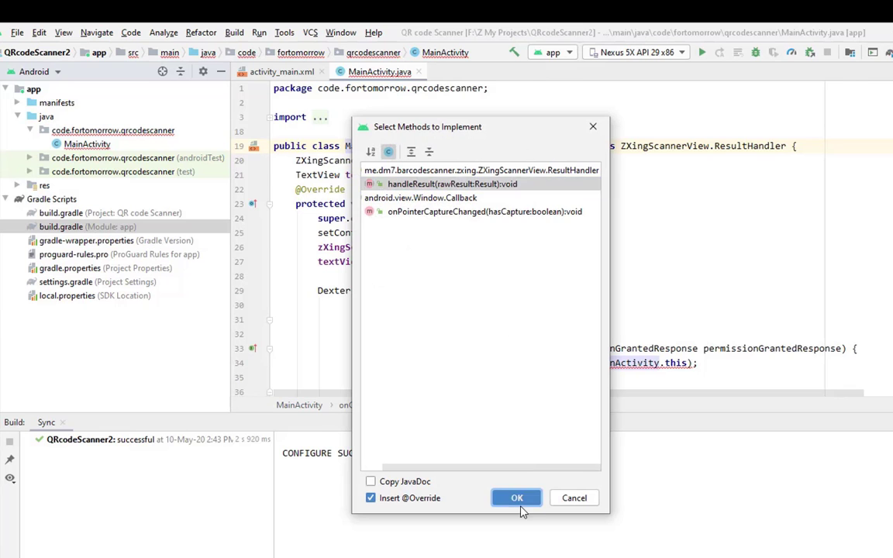
Step: Implement the ResultHandler's handleResult(Result rawResult) method in MainActivity
click(516, 498)
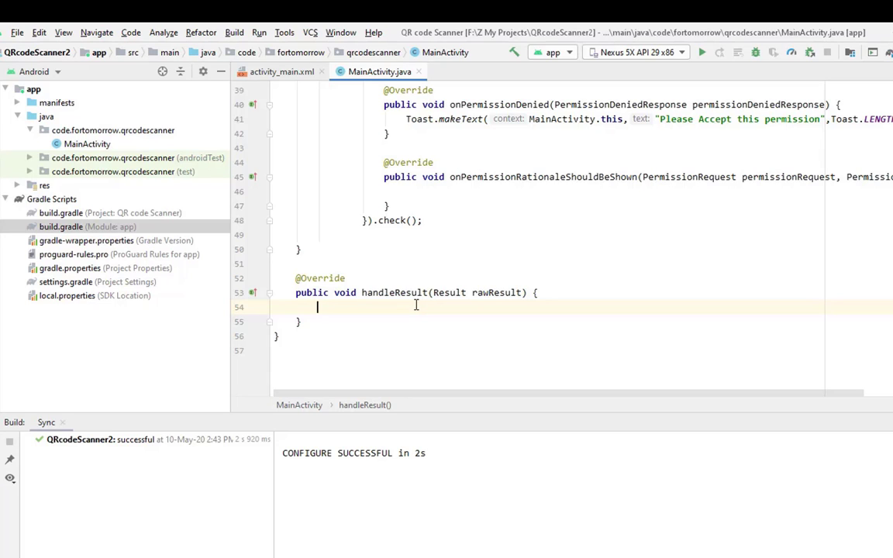
mouse_move(409, 296)
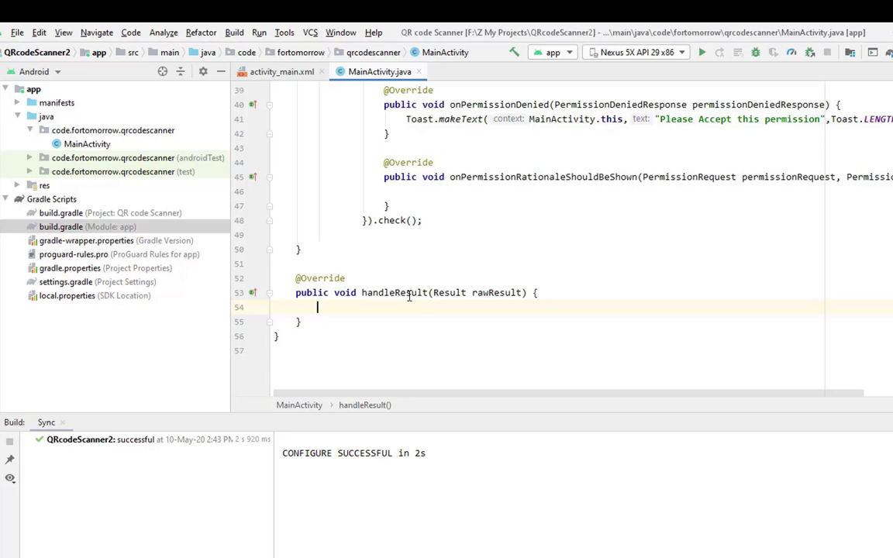
mouse_move(385, 316)
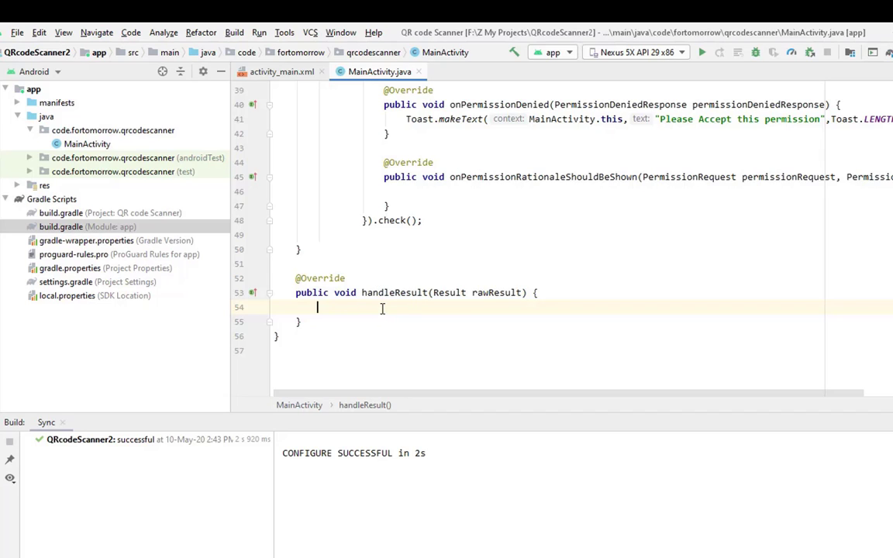
Step: Fill handleResult with textView.setText(rawResult.getText()) and zXingScannerView.startCamera()
text(textView.set)
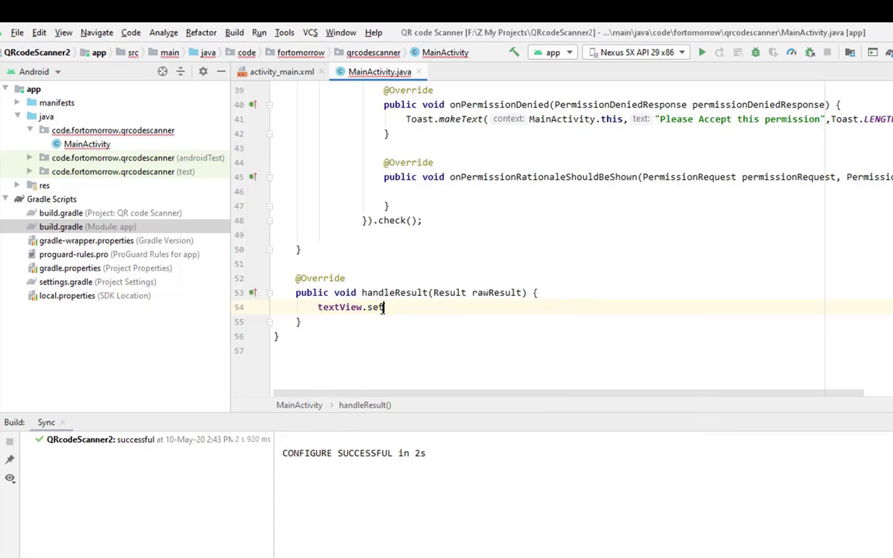
text(Te)
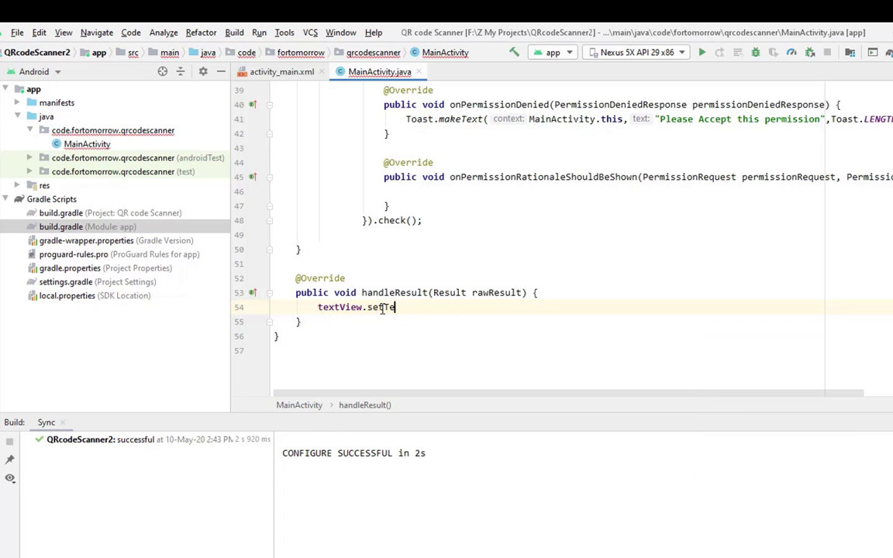
text(xt)
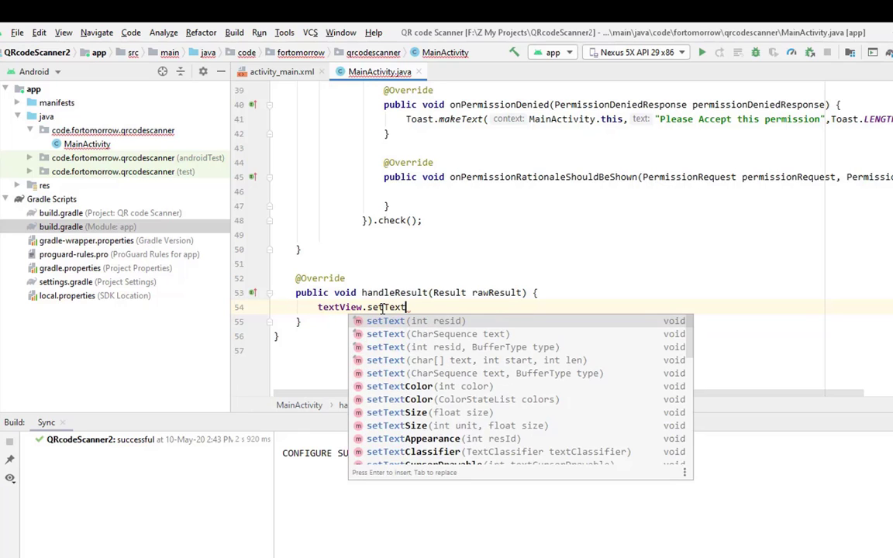
key(Enter)
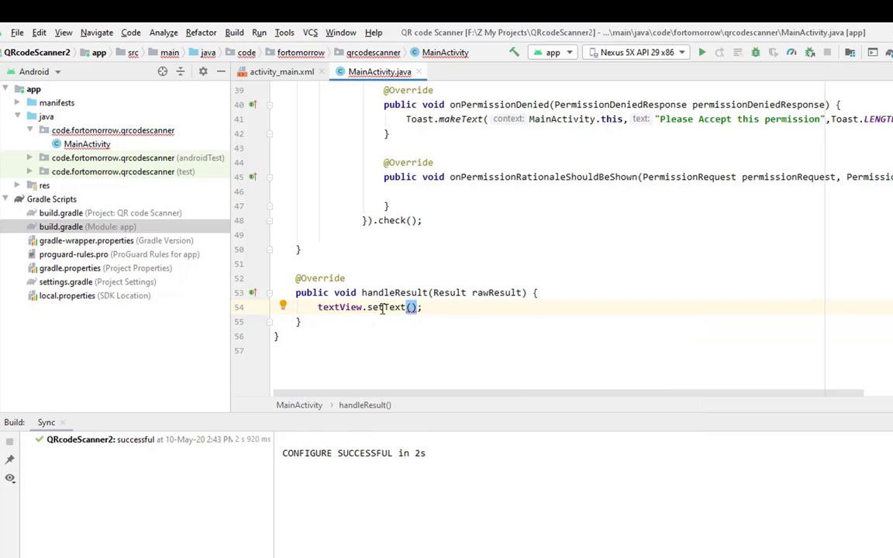
text(ra)
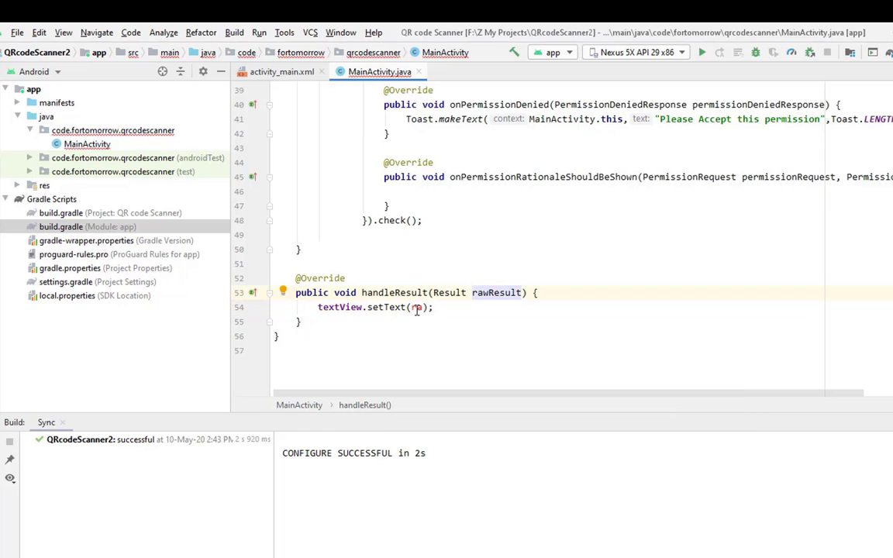
text(rawResult.getText()
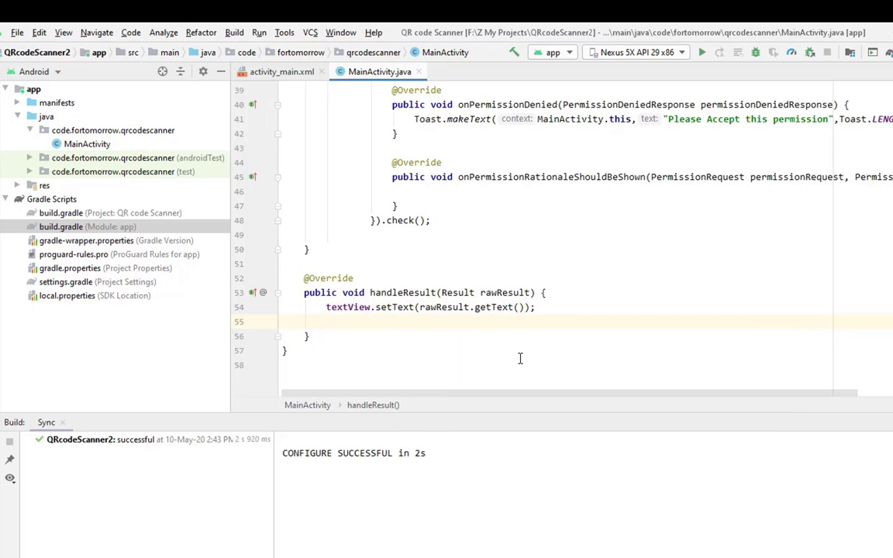
text(zXingScannerView.startCamera();)
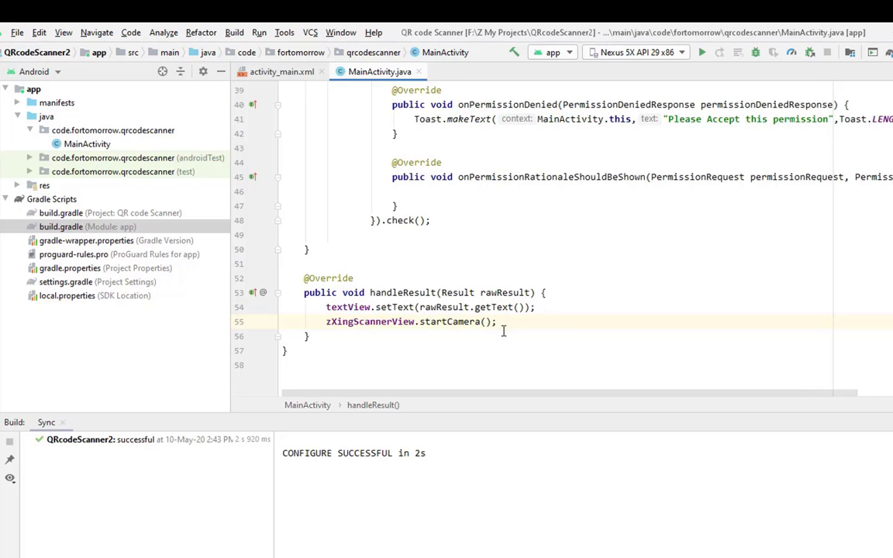
click(308, 336)
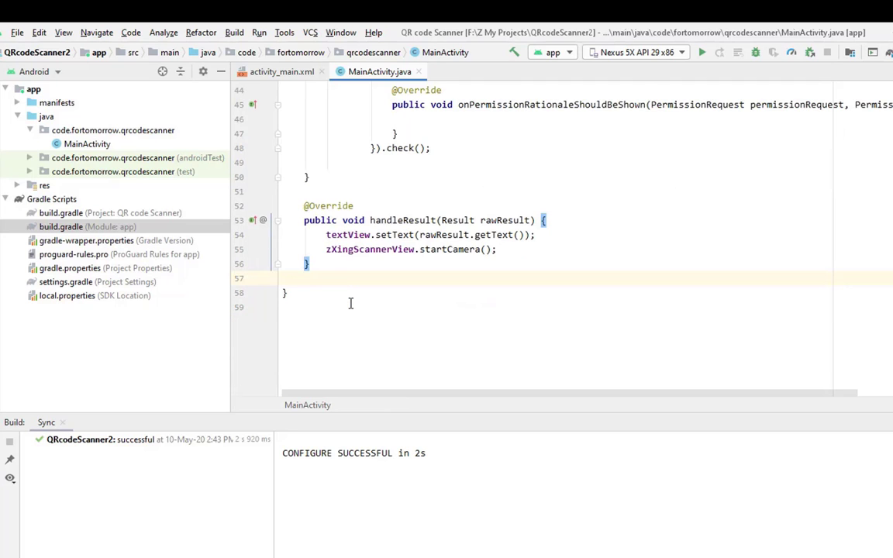
Step: Add onResume and onDestroy overrides, calling zXingScannerView.stopCamera() before super.onDestroy()
text(onre)
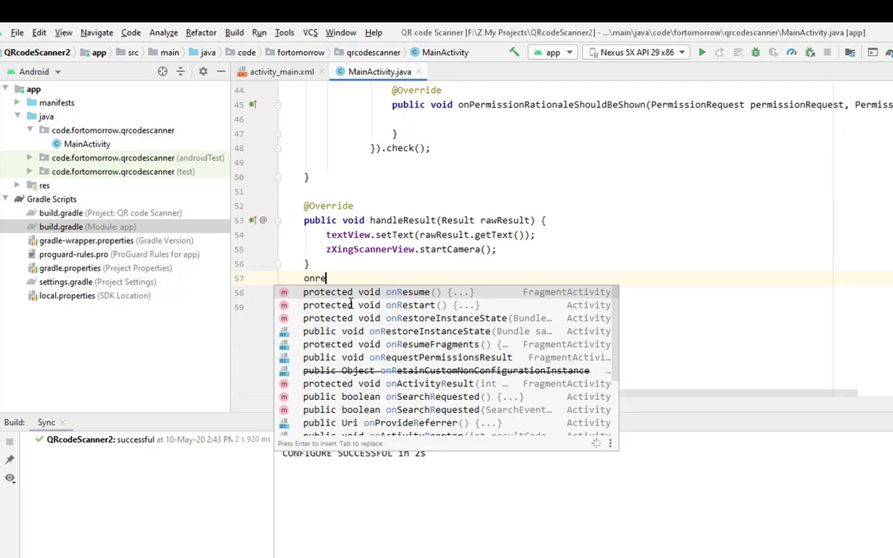
key(Enter)
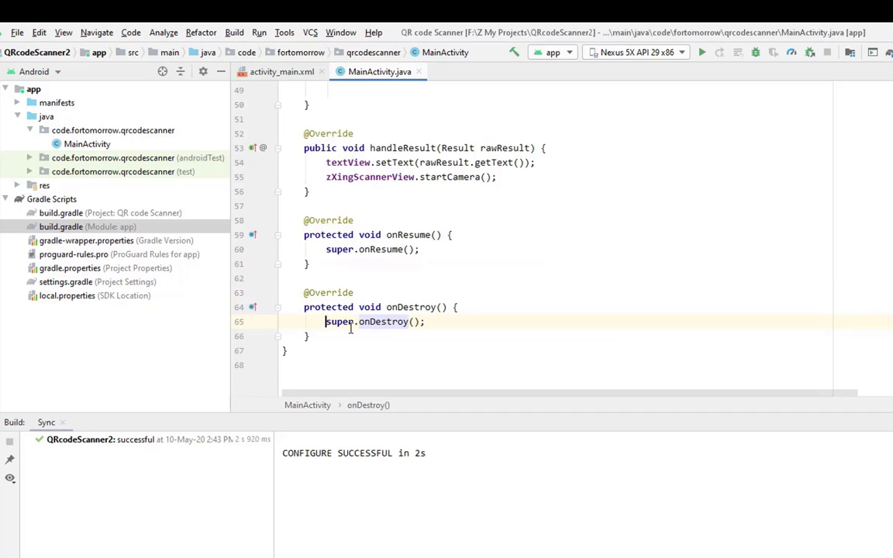
key(Enter)
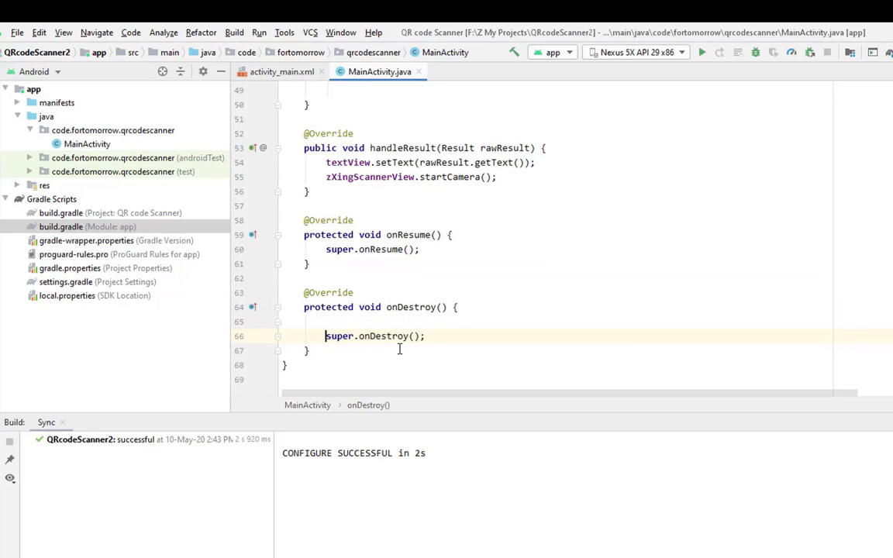
text(s)
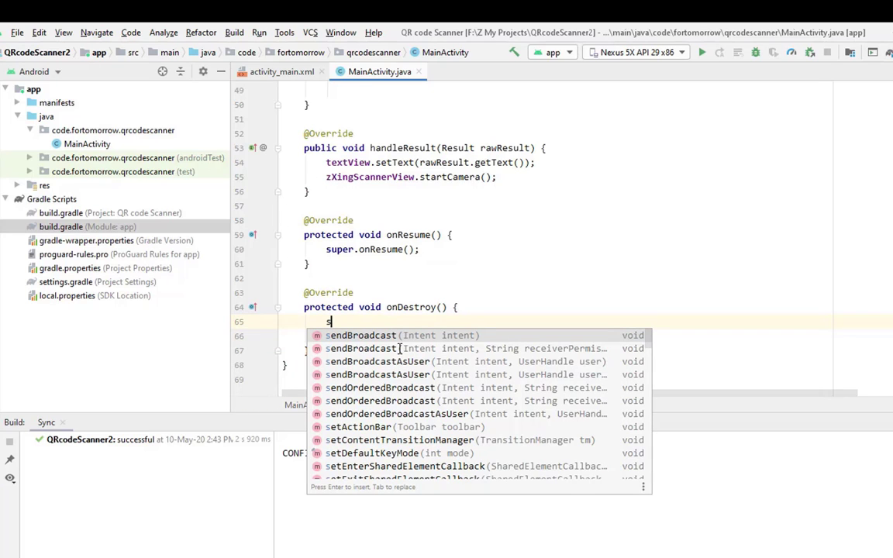
text(zXingScannerView)
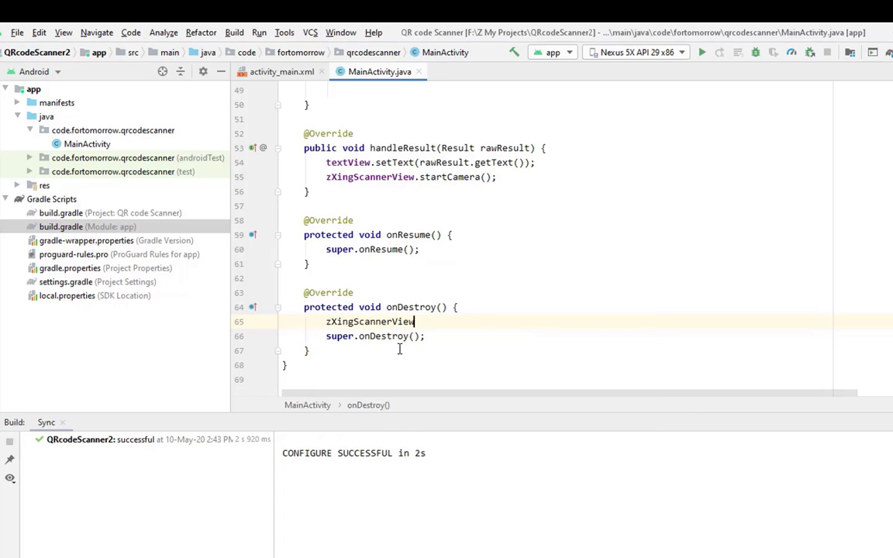
text(.stt)
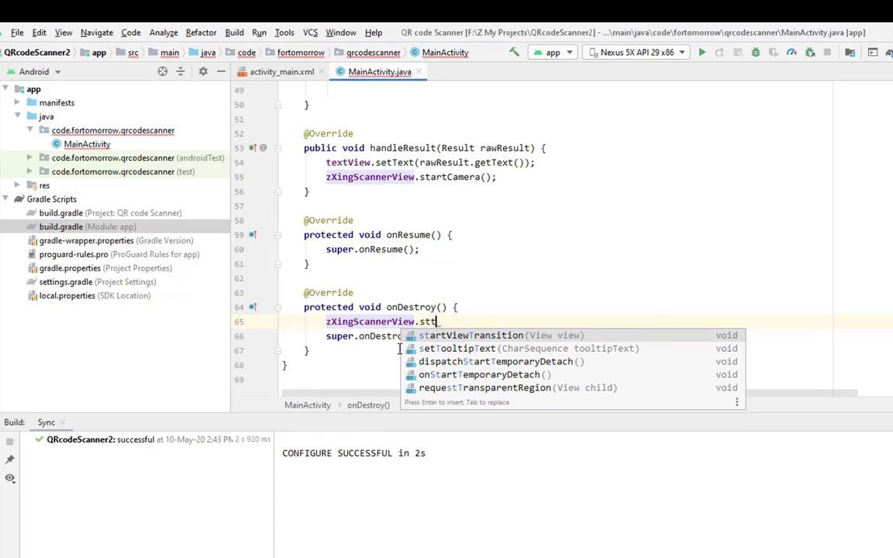
text(opCamera();)
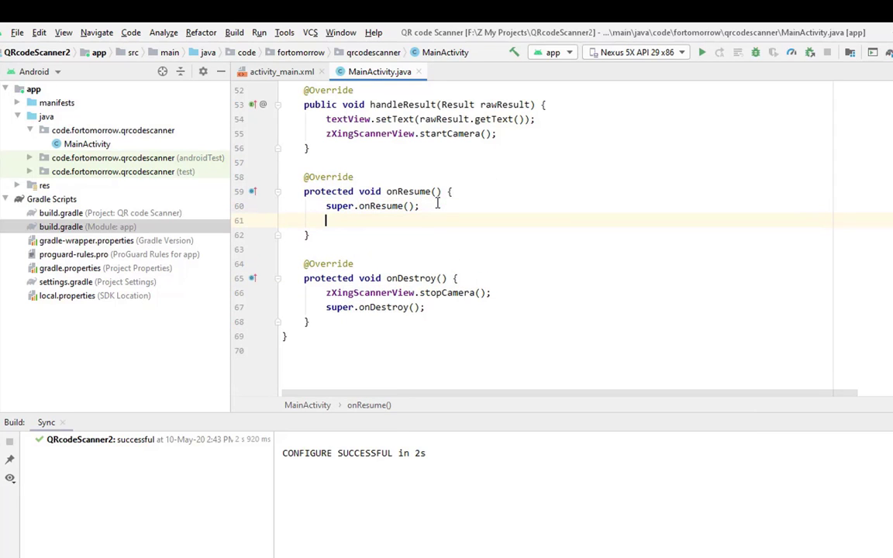
Step: In onResume, call zXingScannerView.setResultHandler(MainActivity.this) after super.onResume()
text(zXingScannerView.setResultHandler();)
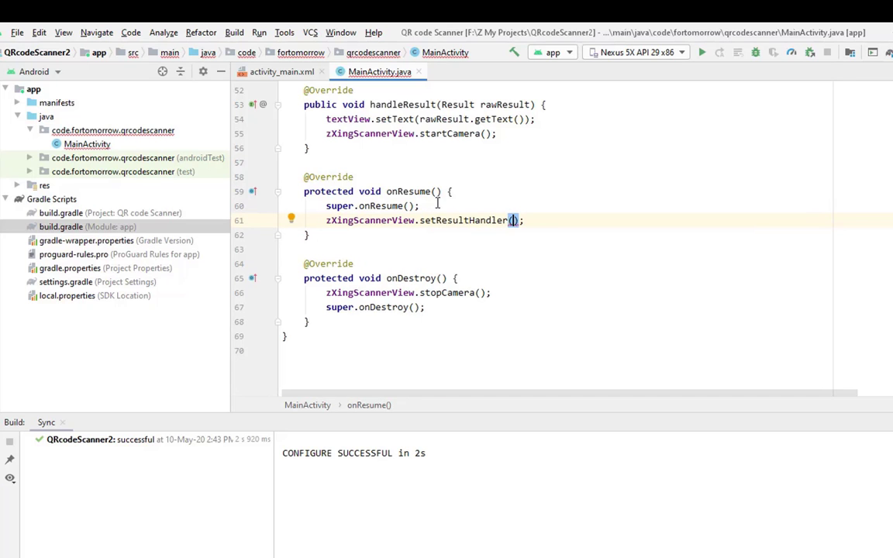
text(MainActivity.this)
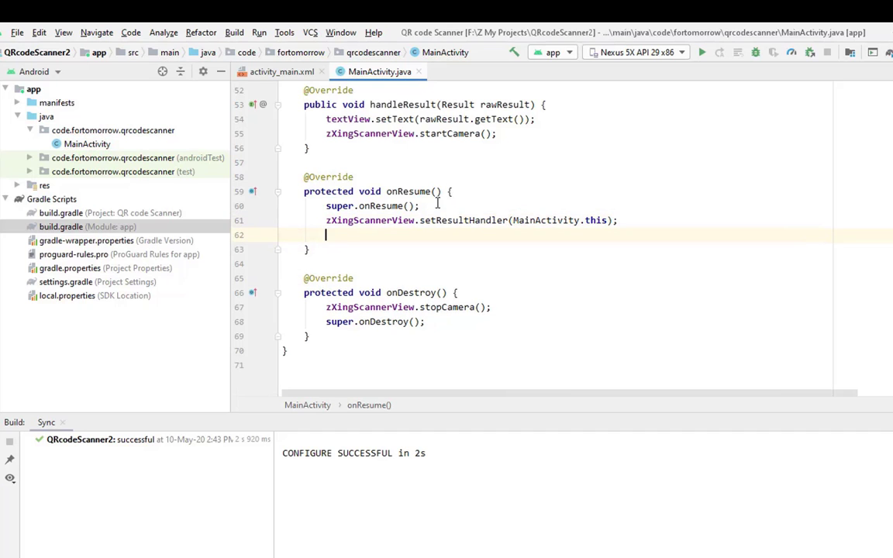
text(zXingScannerView.s)
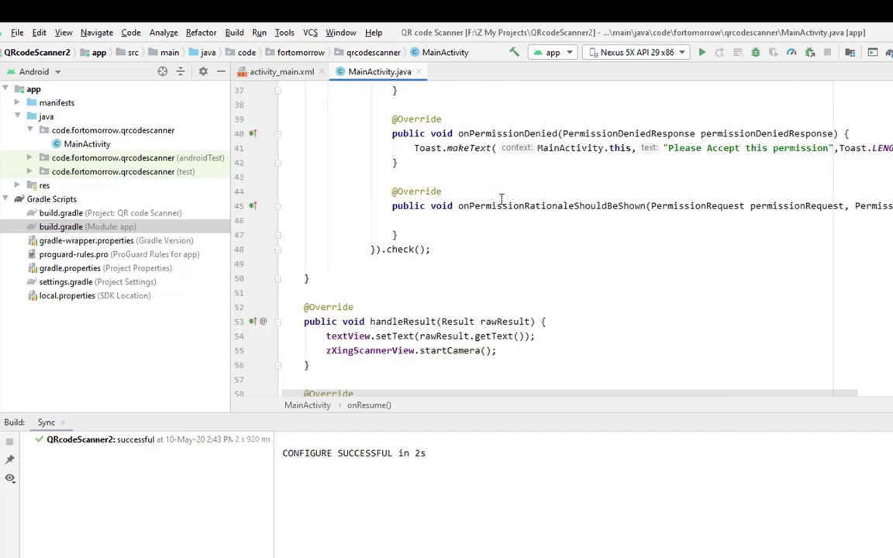
scroll(down, 3)
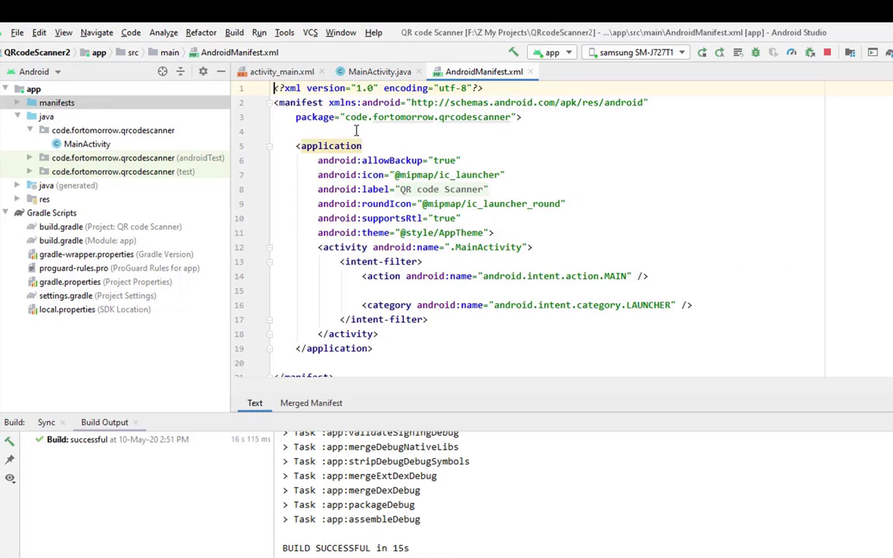
Step: Add zXingScannerView.startCamera() to onResume and run the app on the samsung SM-J727T1
text(<)
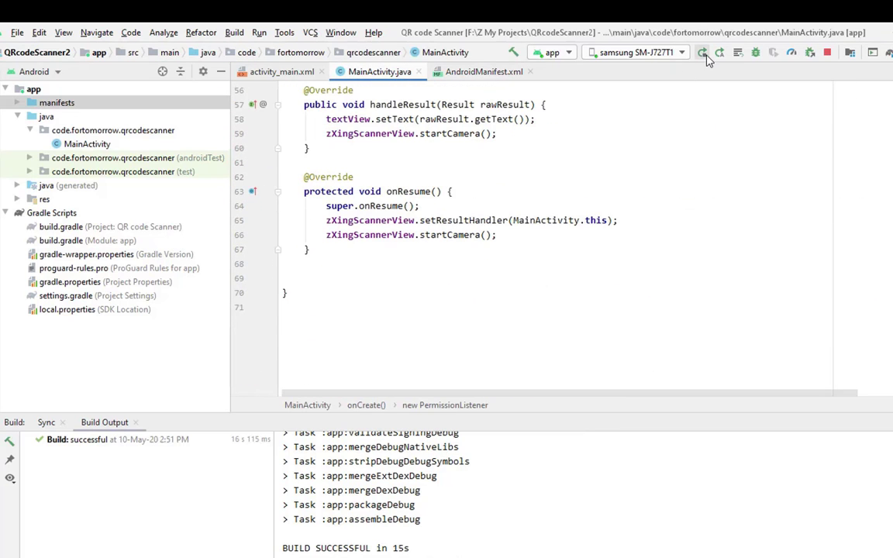
click(702, 52)
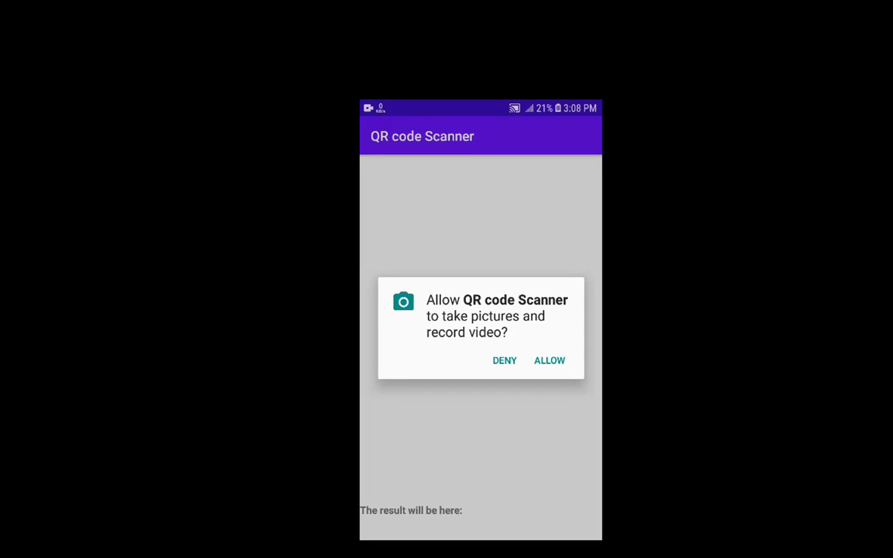
Step: Allow the QR code Scanner app to use the camera on the phone
click(549, 361)
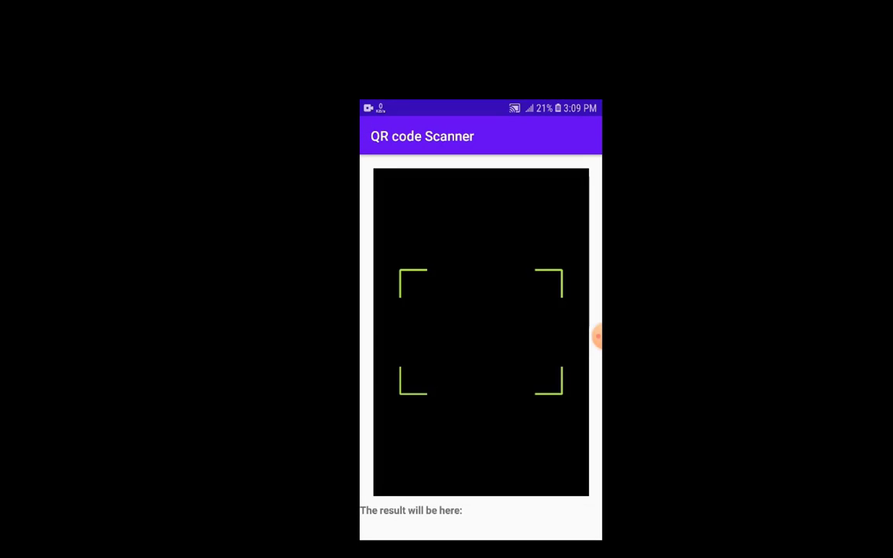